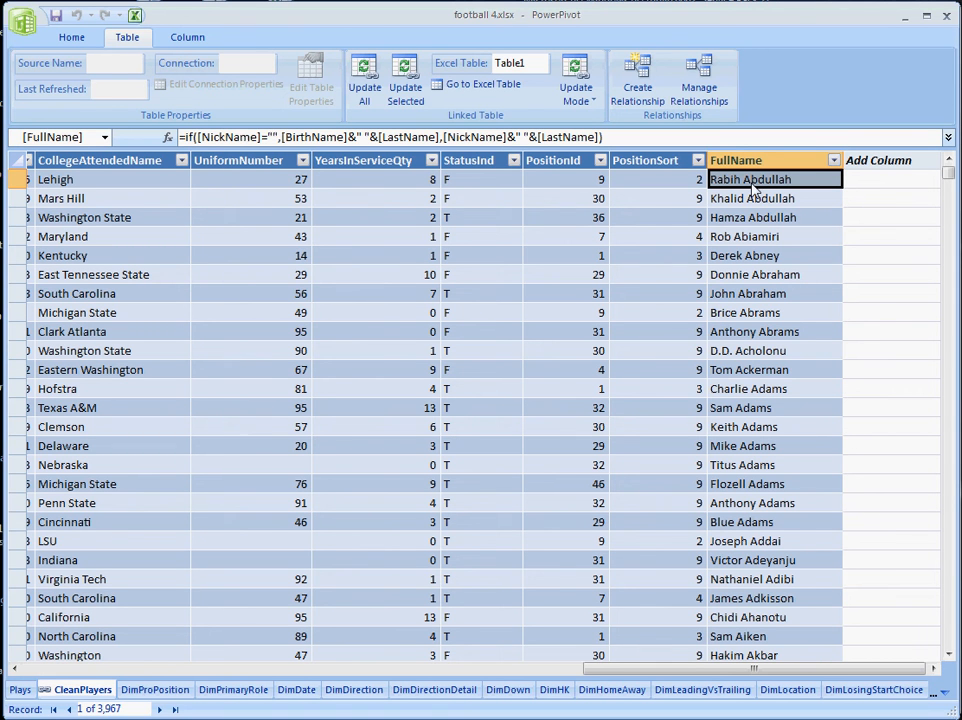
pyautogui.moveTo(736, 192)
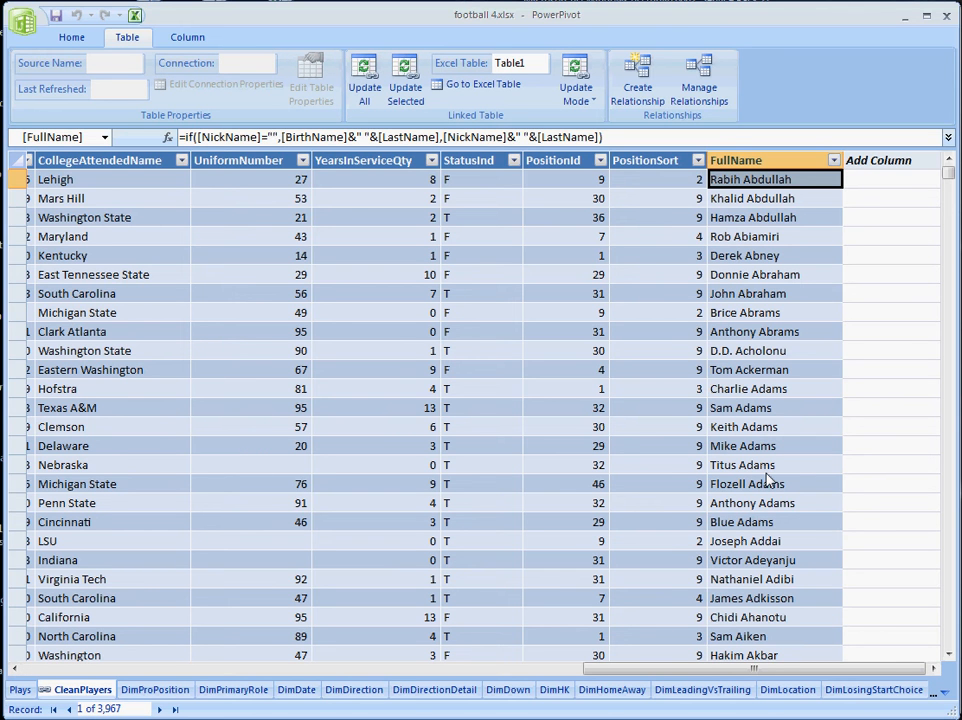
pyautogui.moveTo(418, 328)
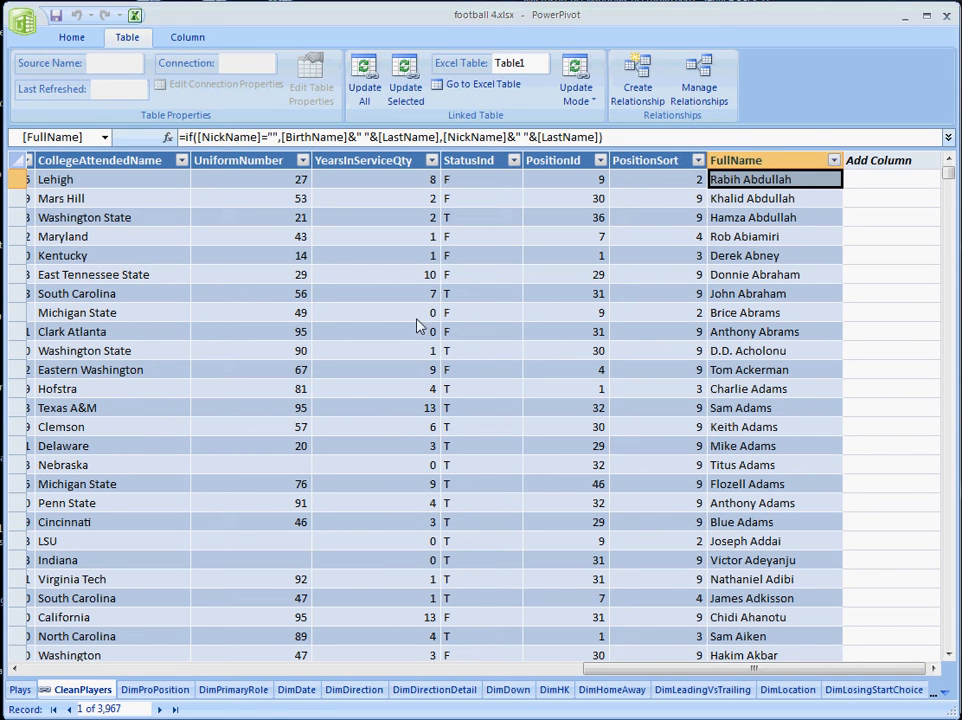
pyautogui.moveTo(398, 324)
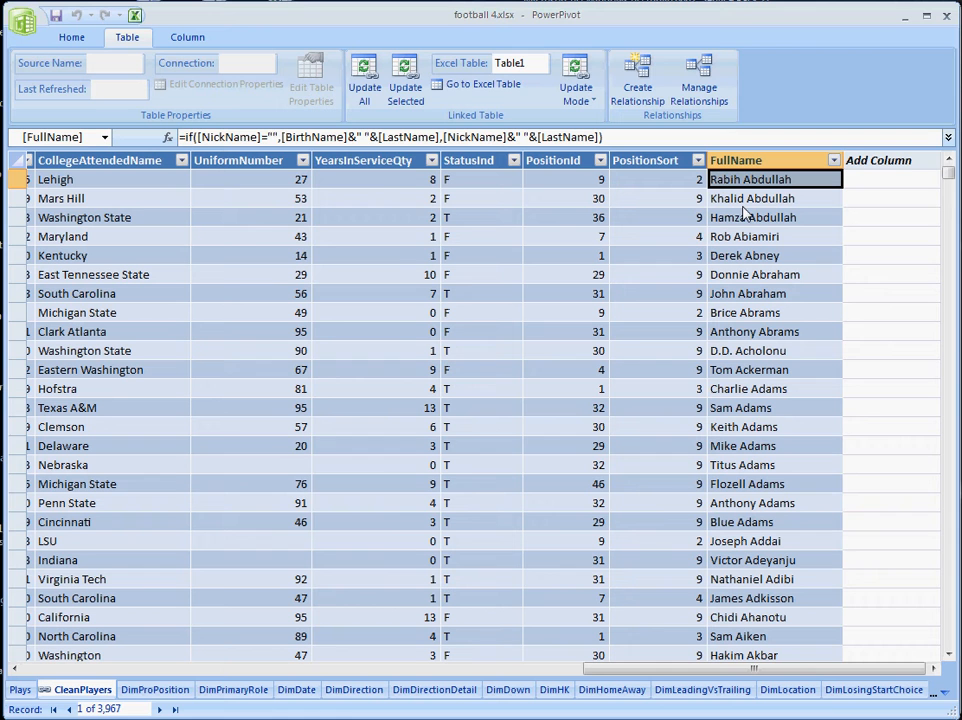
pyautogui.moveTo(740, 292)
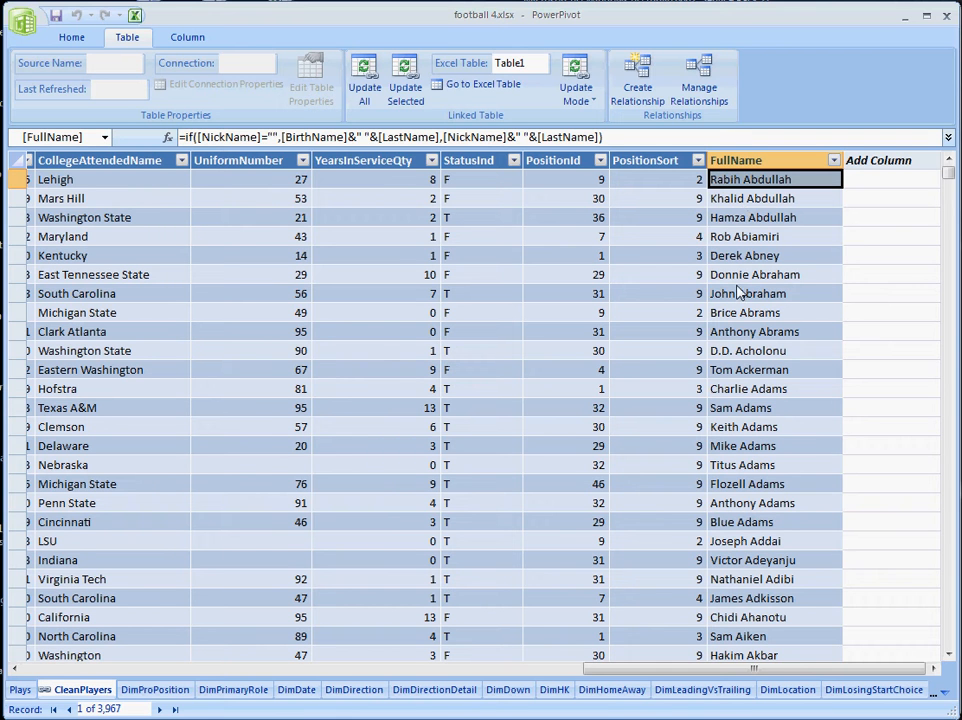
pyautogui.moveTo(800, 328)
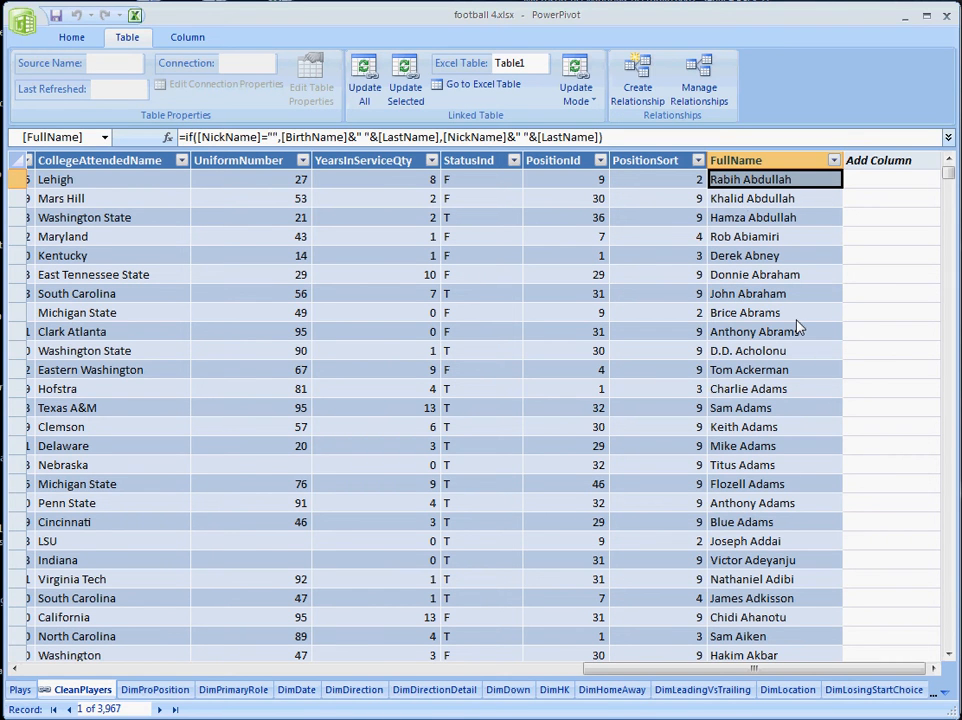
pyautogui.moveTo(376, 328)
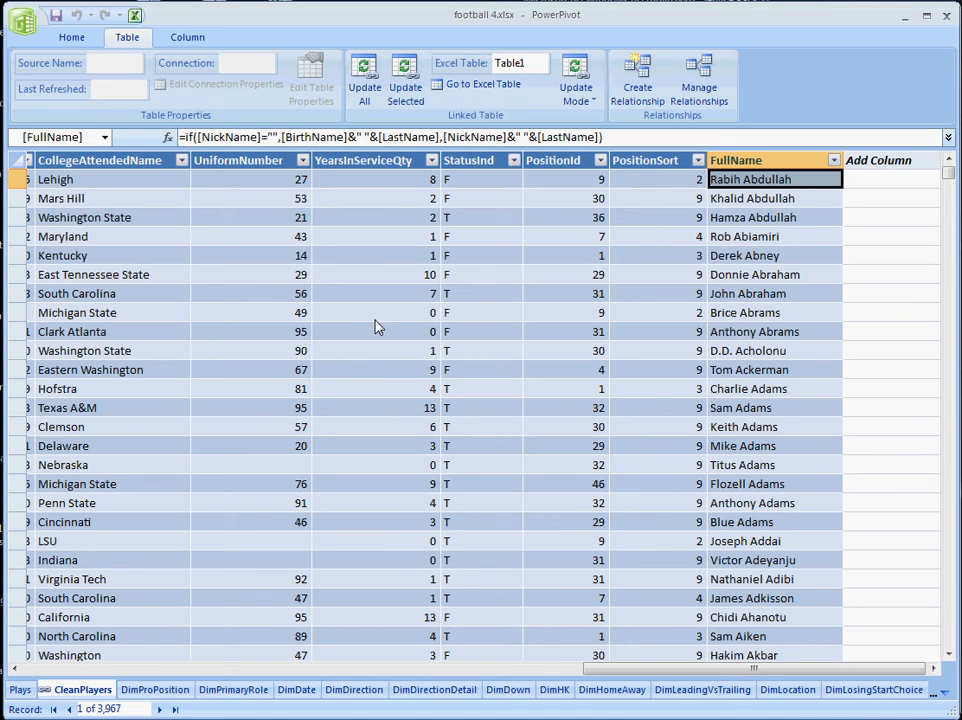
# Show the Home ribbon commands for inserting pivot reports.
pyautogui.click(72, 36)
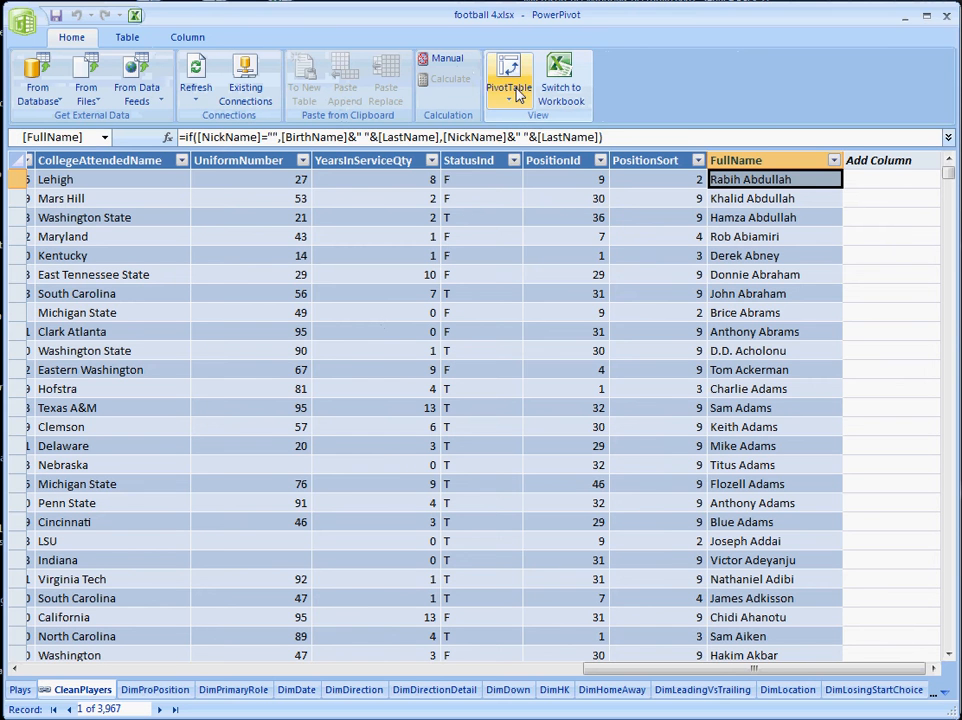
# Insert a Single PivotChart on a new worksheet.
pyautogui.click(508, 80)
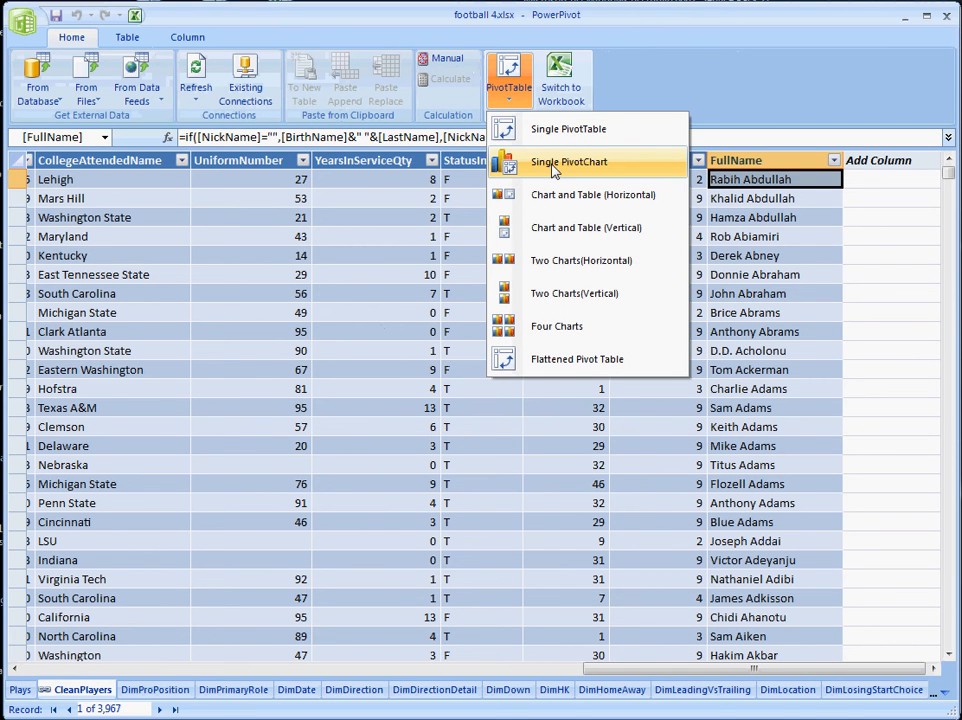
pyautogui.click(568, 160)
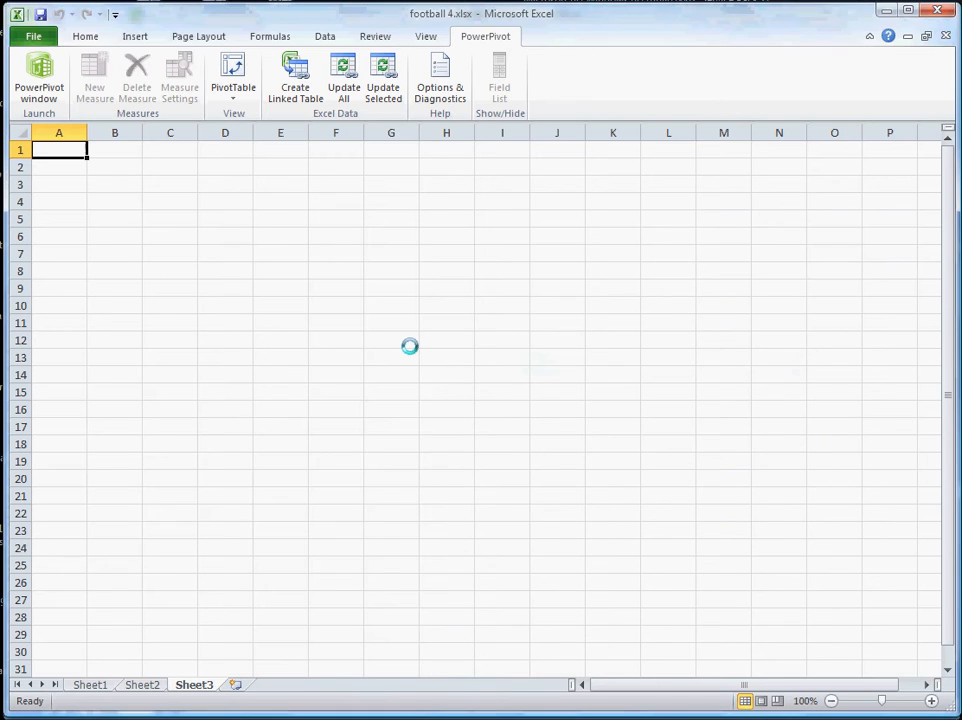
pyautogui.click(232, 76)
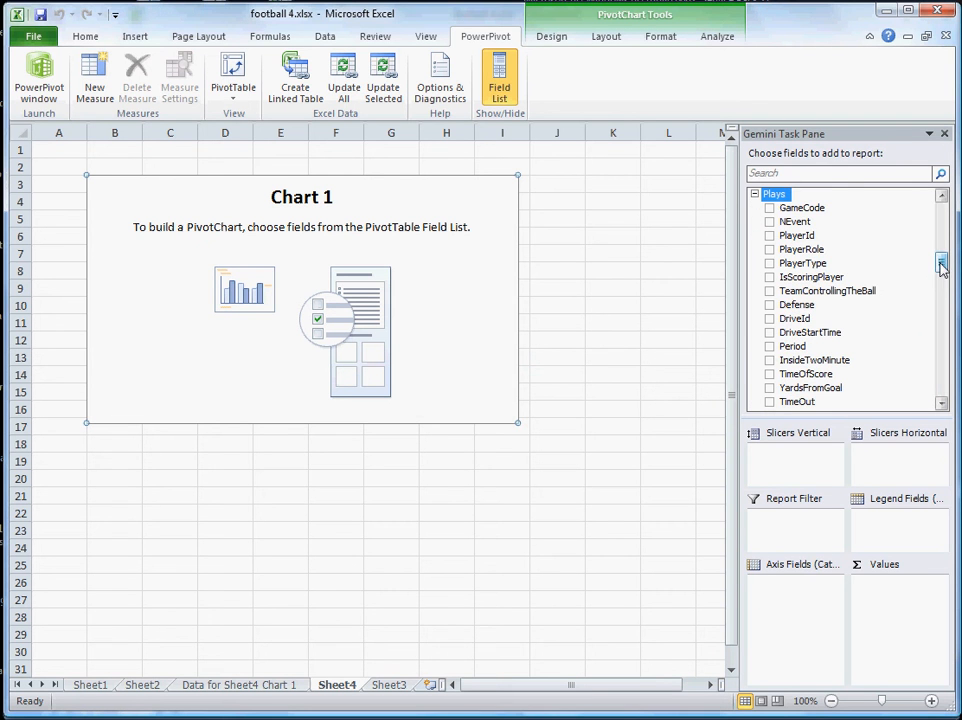
# Add Yards as the chart's summed values and expand the CleanPlayers table fields.
pyautogui.scroll(-3)
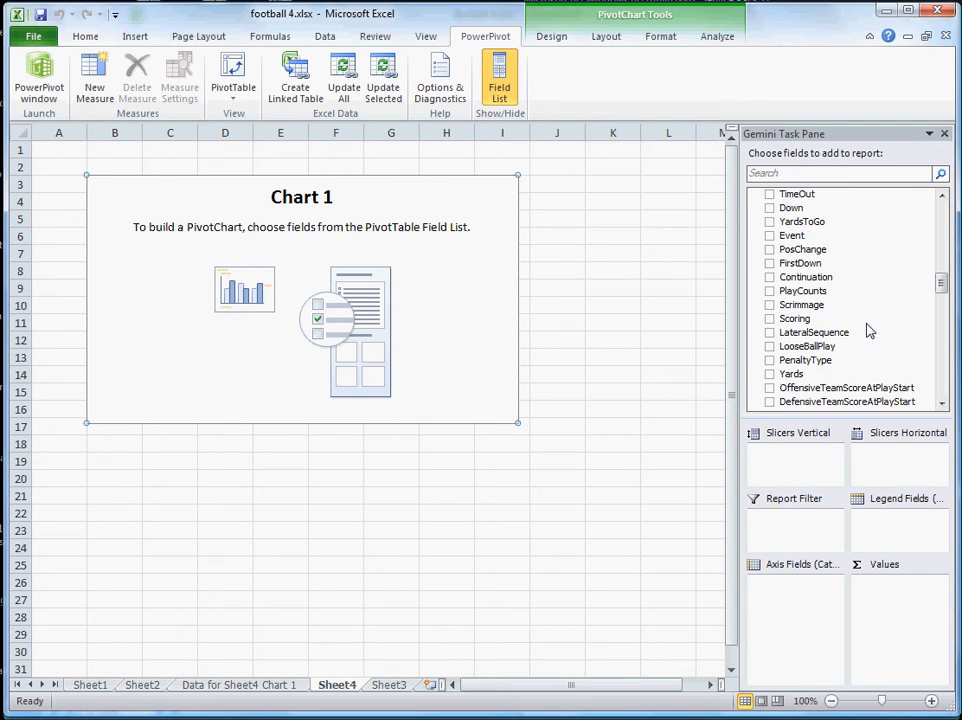
pyautogui.scroll(-3)
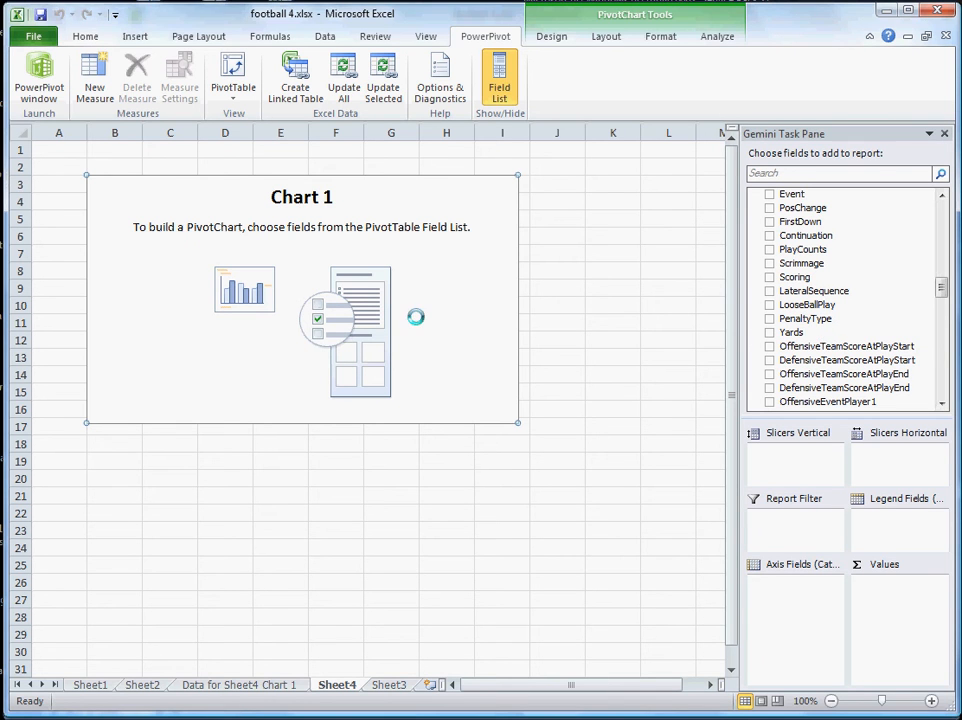
pyautogui.click(768, 332)
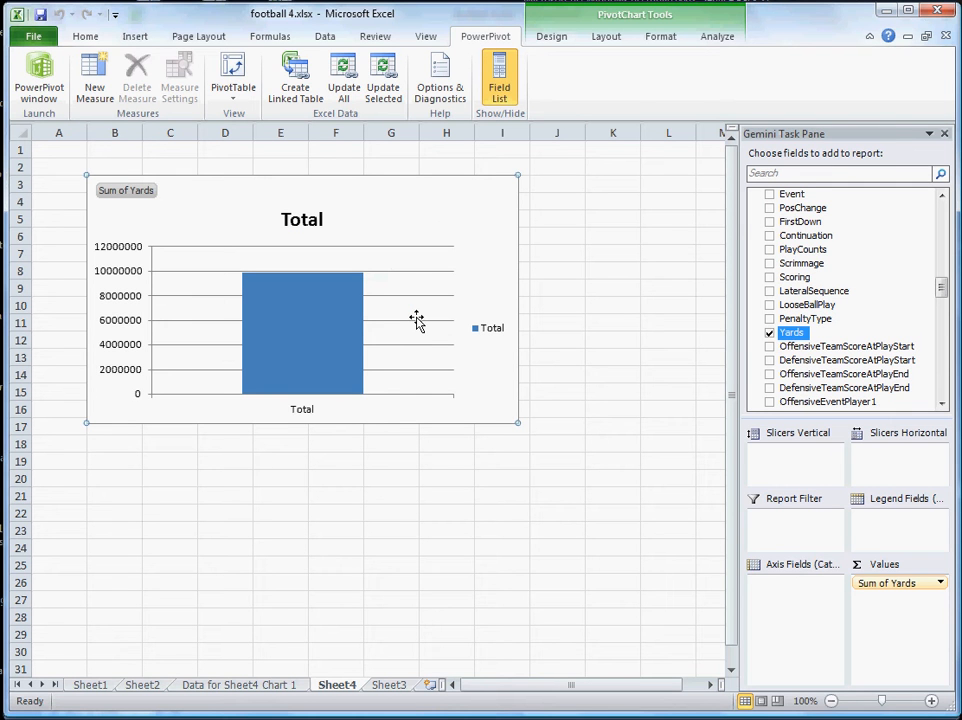
pyautogui.moveTo(630, 308)
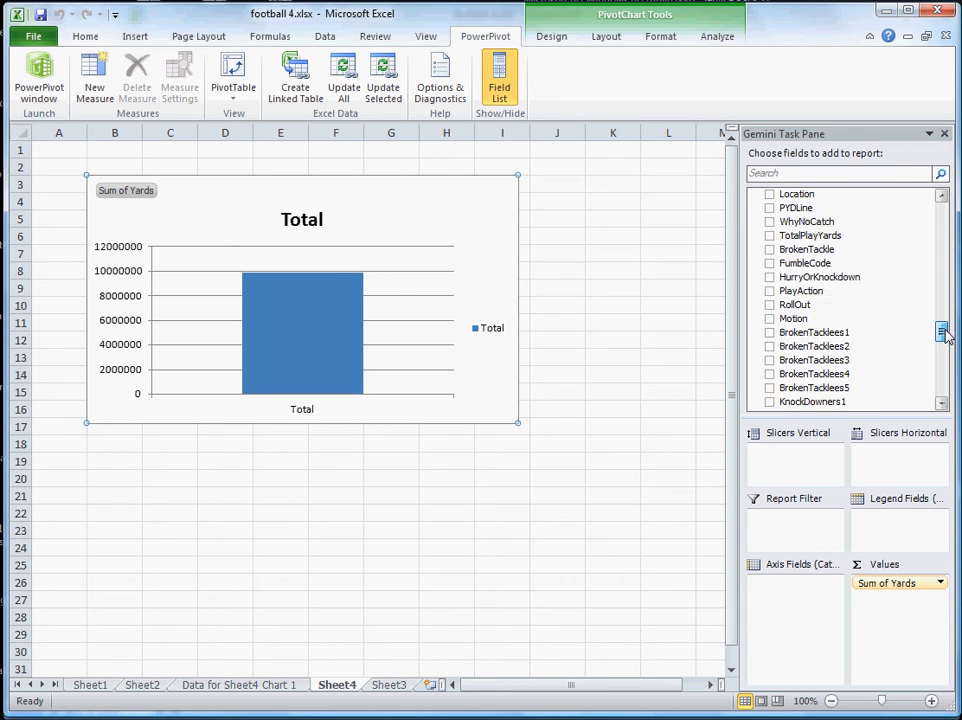
pyautogui.scroll(-3)
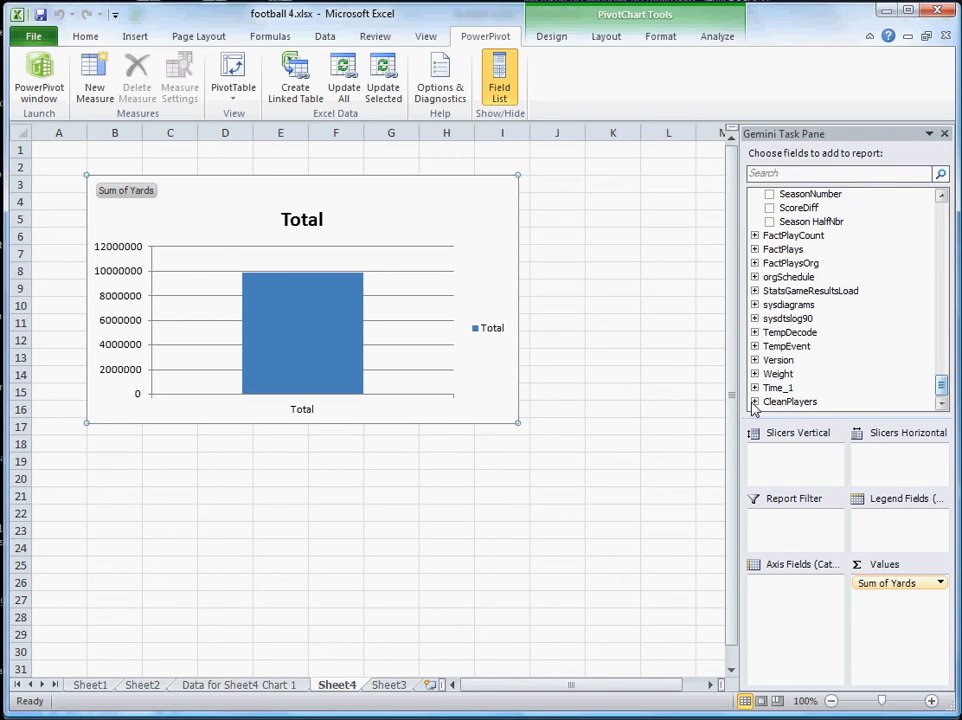
pyautogui.click(756, 400)
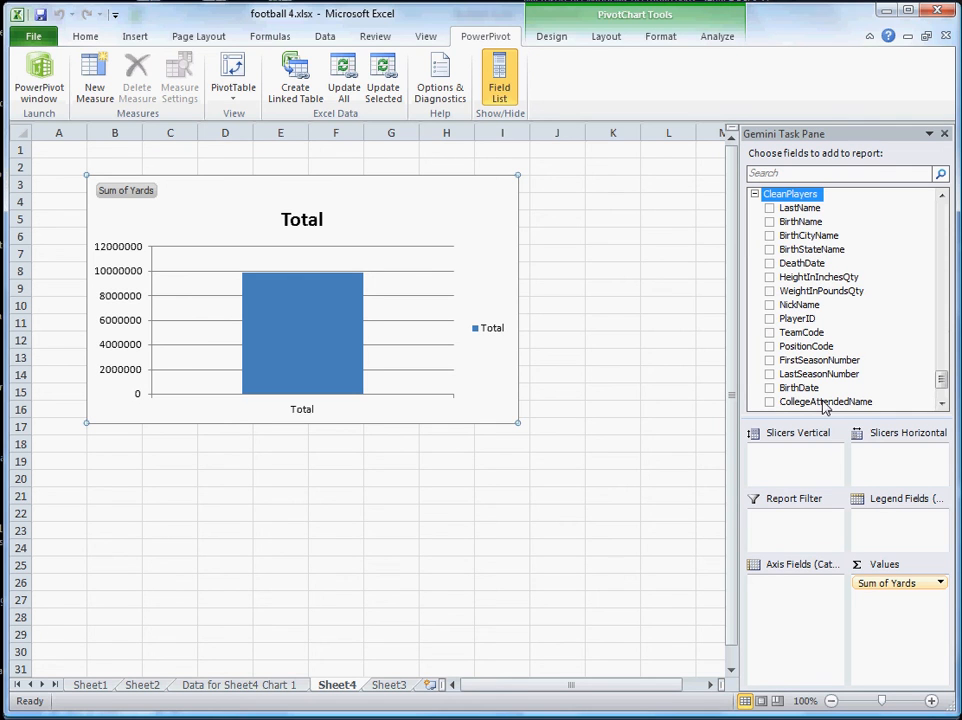
pyautogui.moveTo(816, 256)
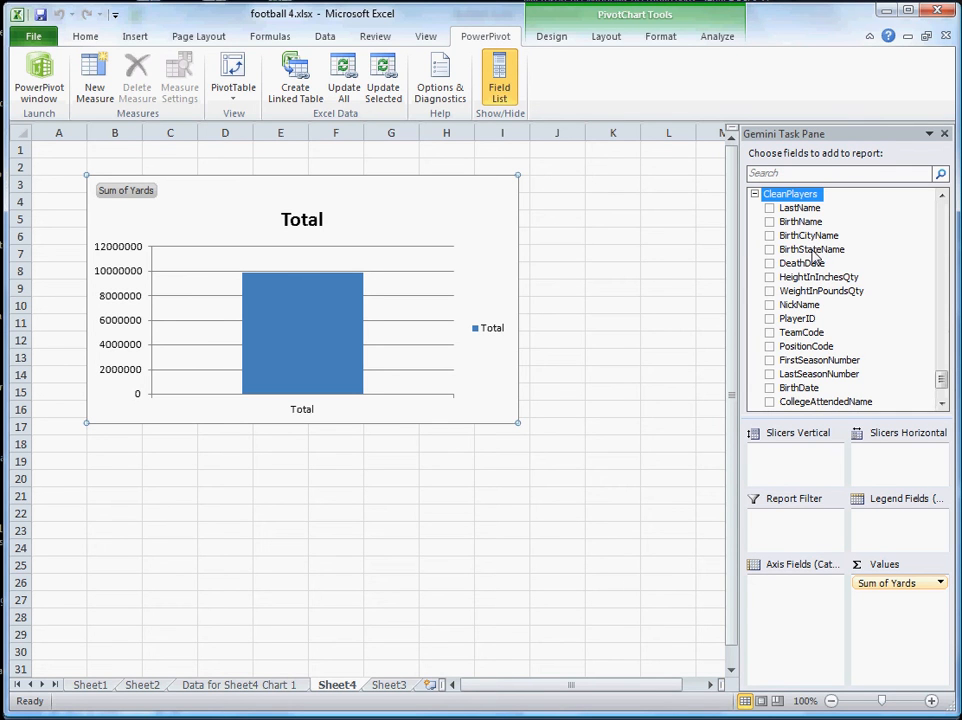
# Add BirthStateName from CleanPlayers as a vertical slicer beside the chart.
pyautogui.click(812, 248)
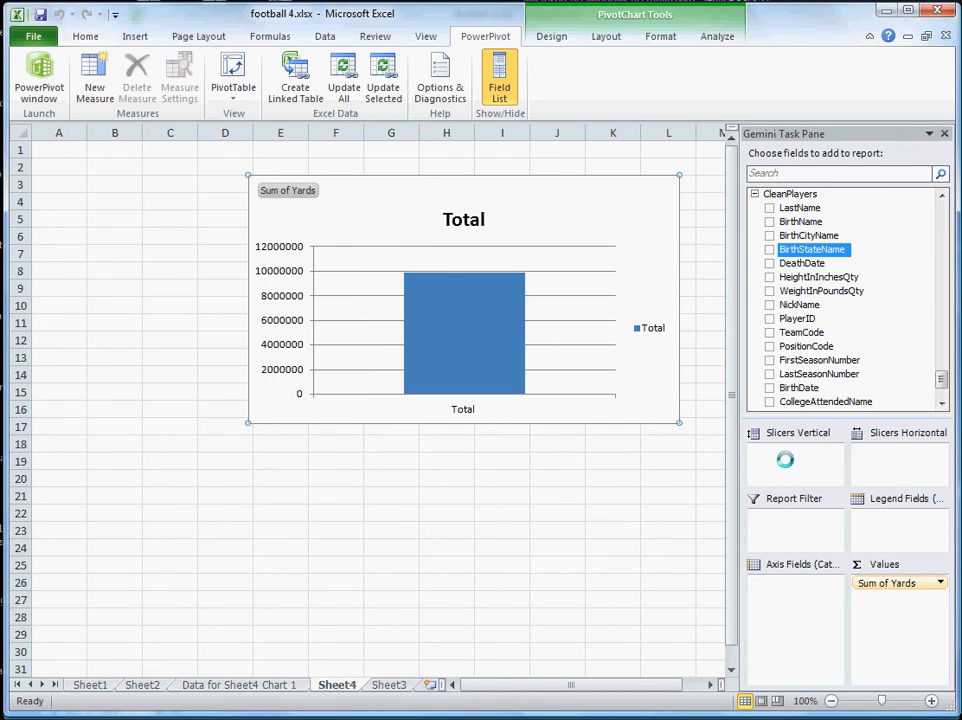
pyautogui.click(768, 248)
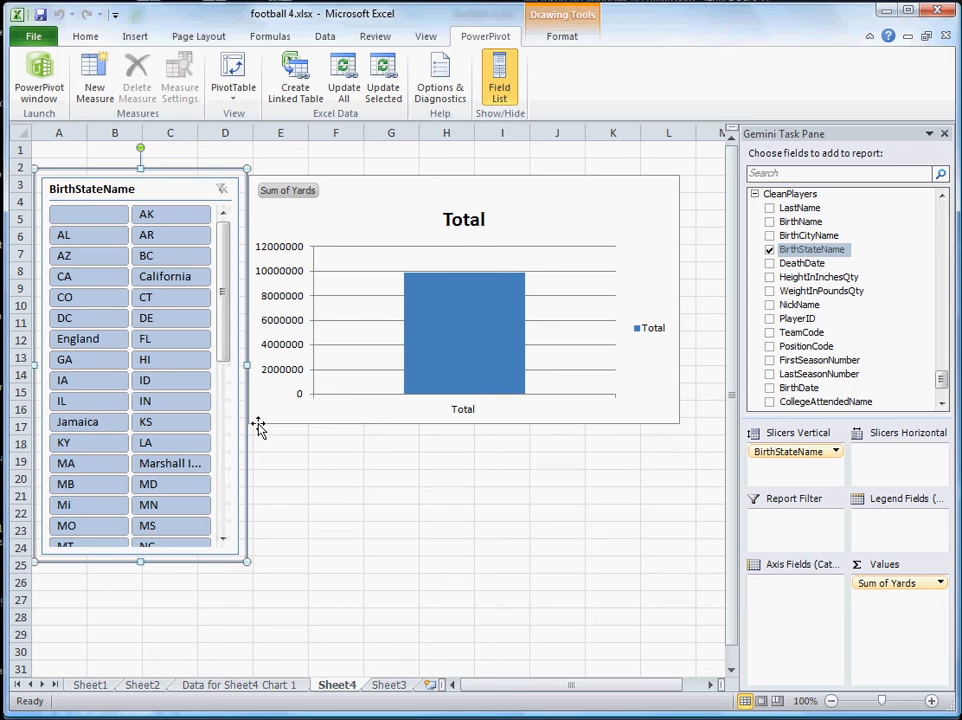
pyautogui.click(64, 256)
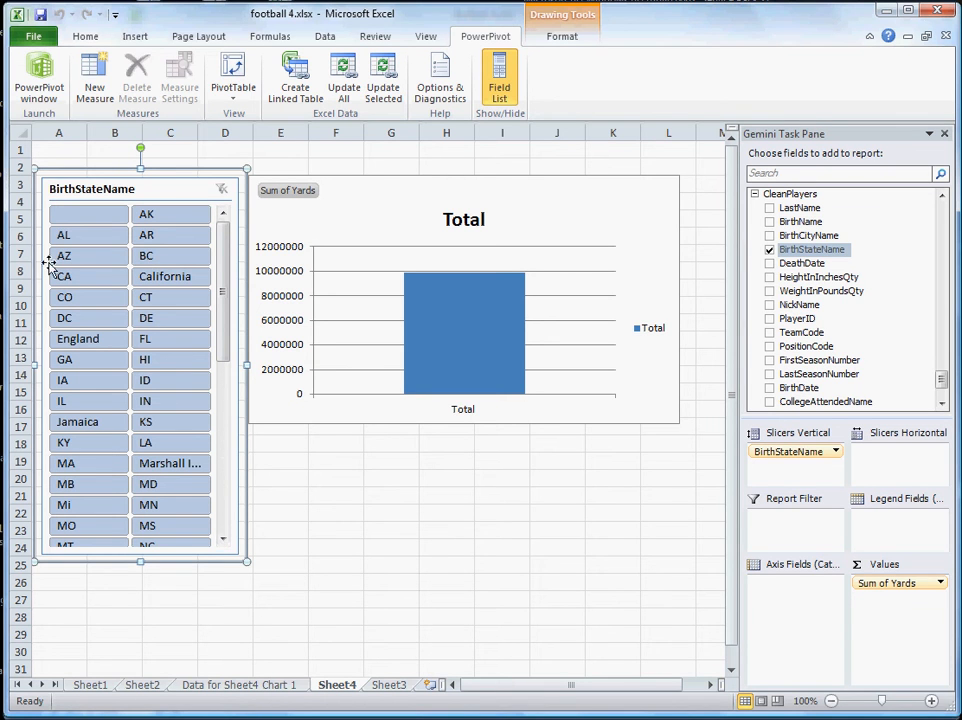
pyautogui.click(88, 360)
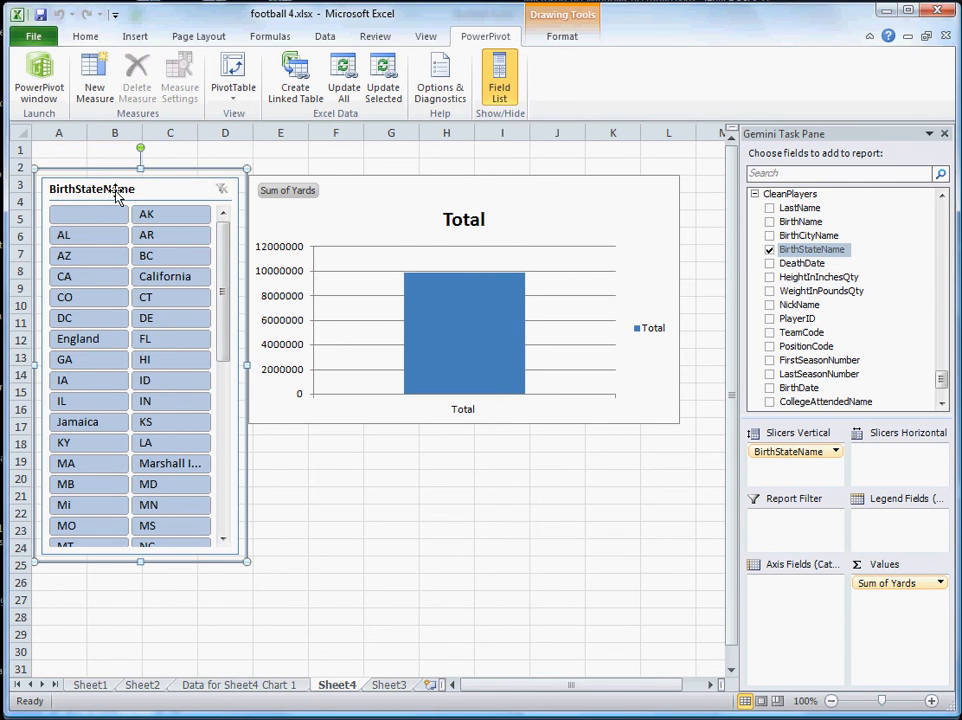
pyautogui.click(88, 276)
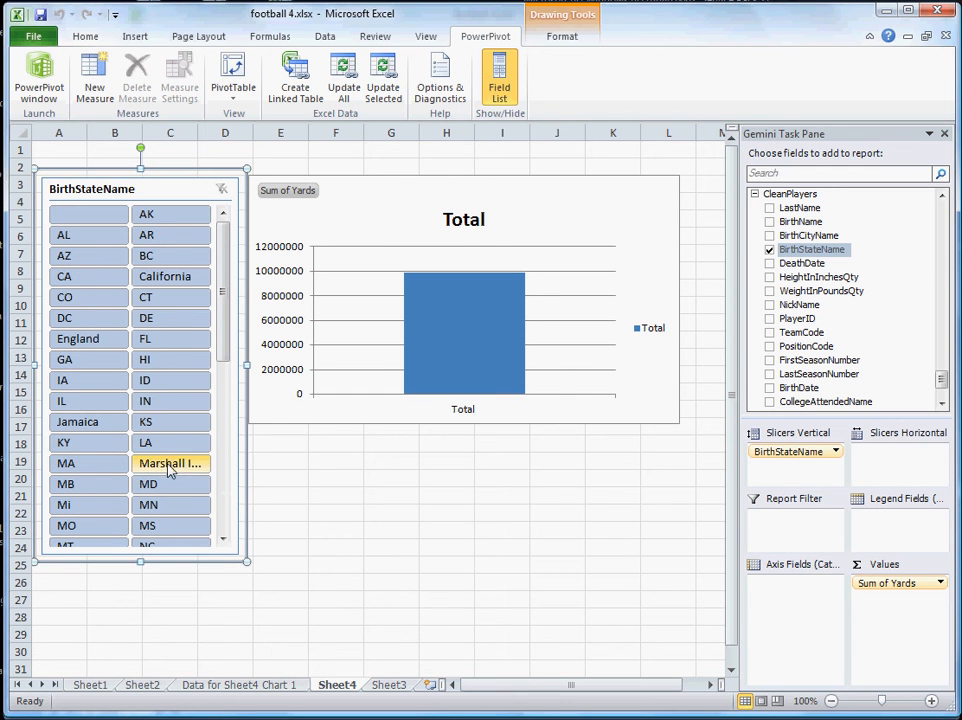
pyautogui.moveTo(170, 464)
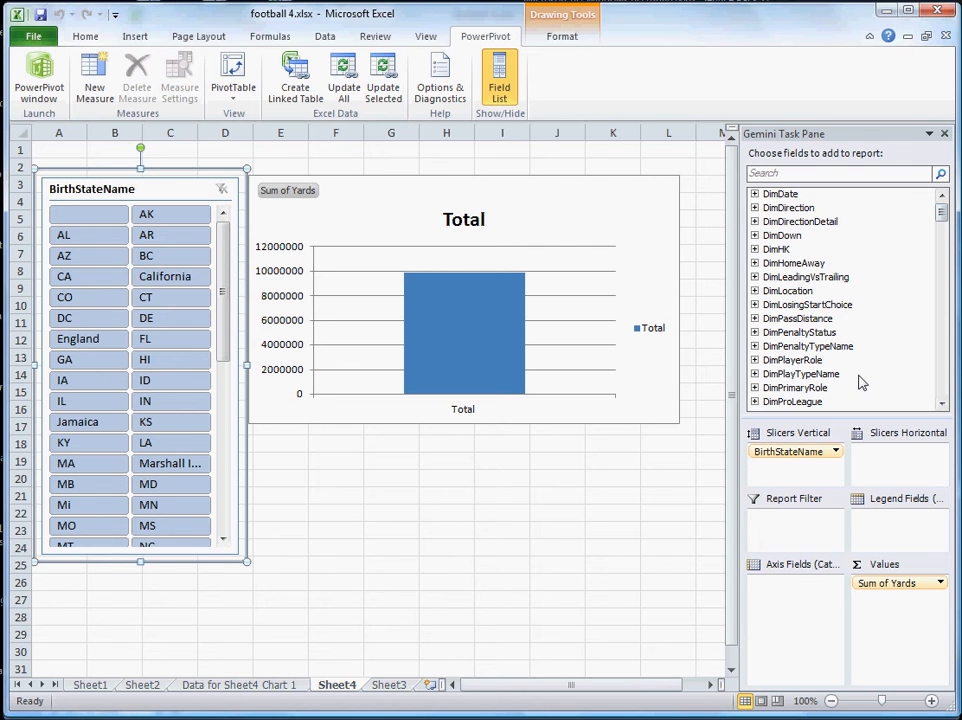
pyautogui.moveTo(756, 404)
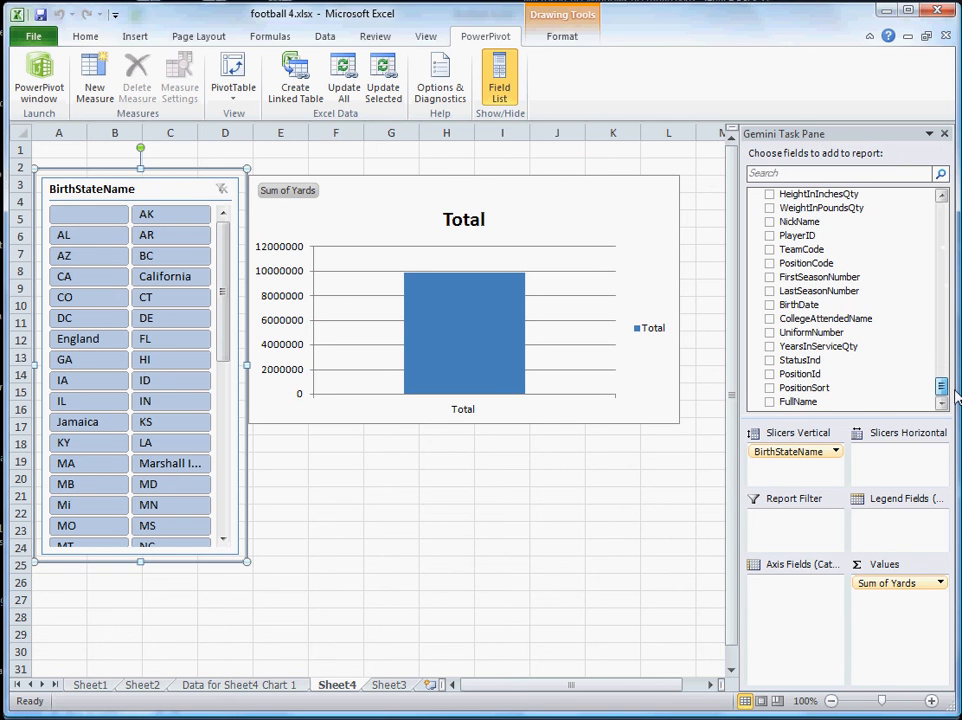
# Add YearsInServiceQty as a horizontal slicer and filter to 20 years.
pyautogui.click(818, 346)
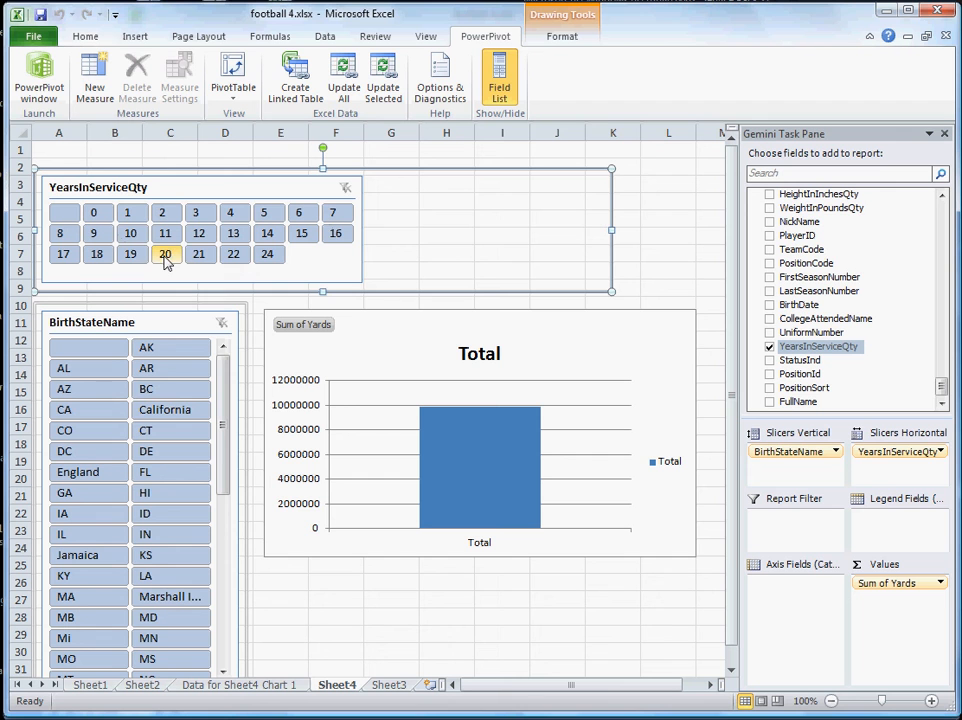
pyautogui.click(164, 254)
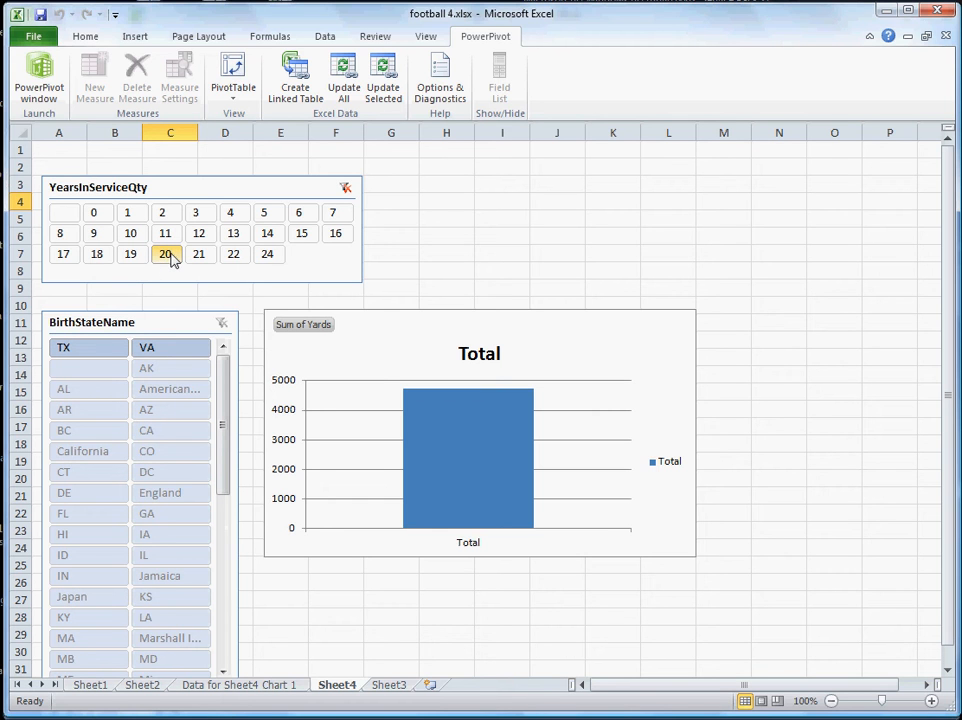
pyautogui.click(164, 252)
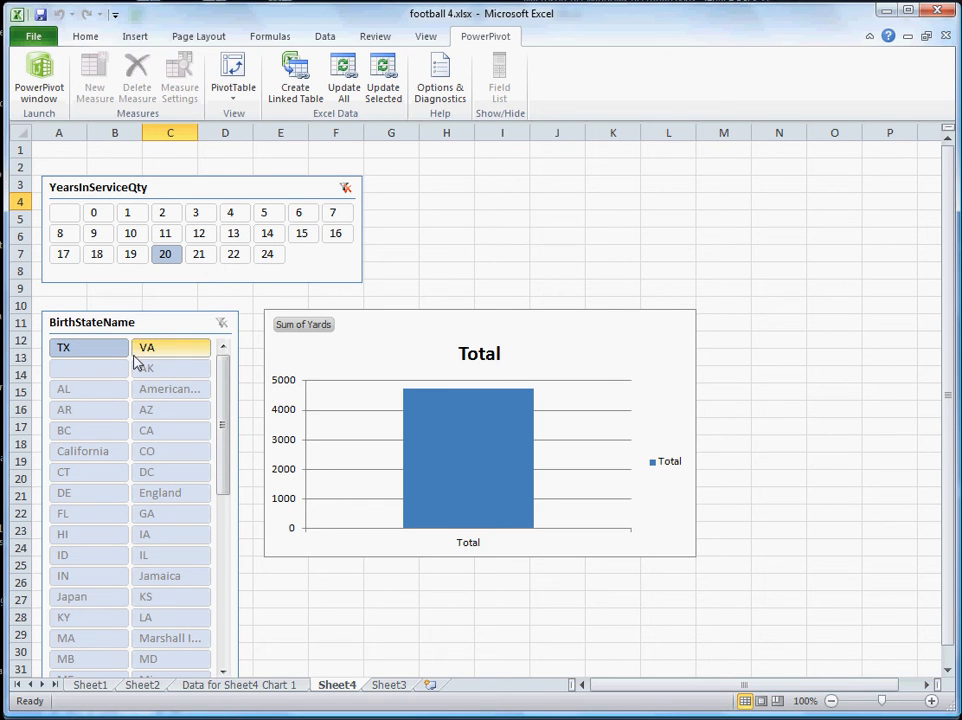
# Try filters for VA and 21 years, then settle on 20 years of service.
pyautogui.click(200, 252)
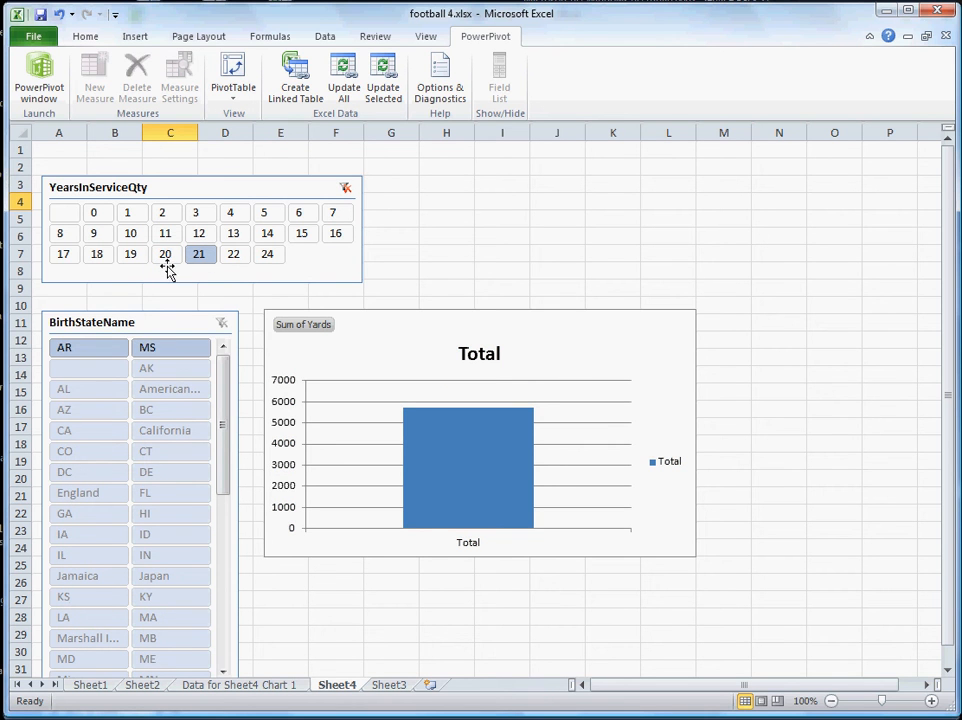
pyautogui.click(164, 254)
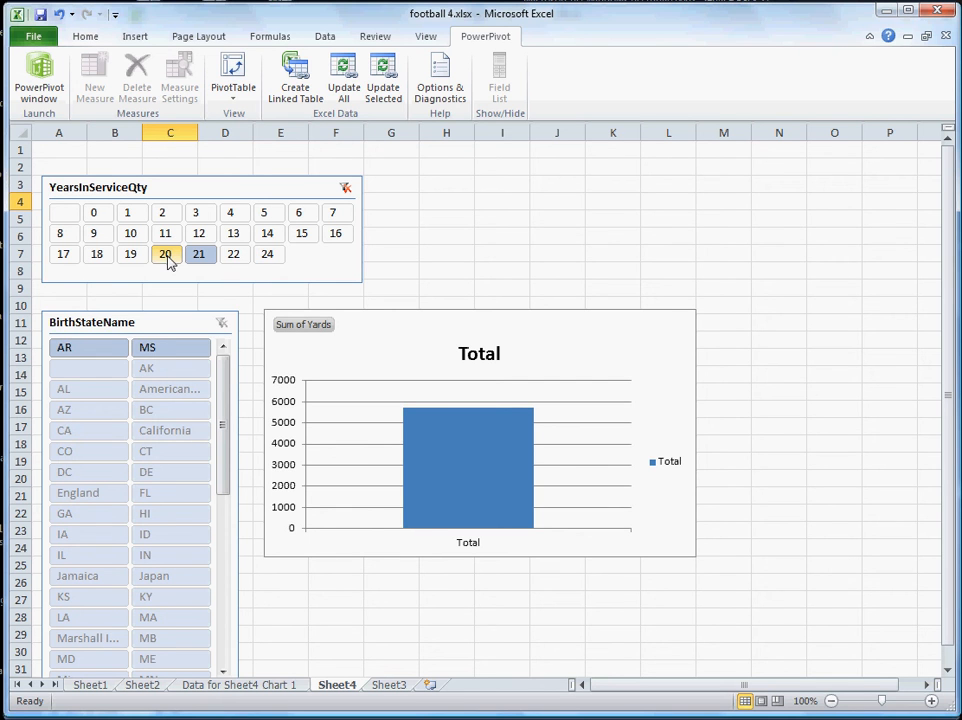
pyautogui.click(164, 254)
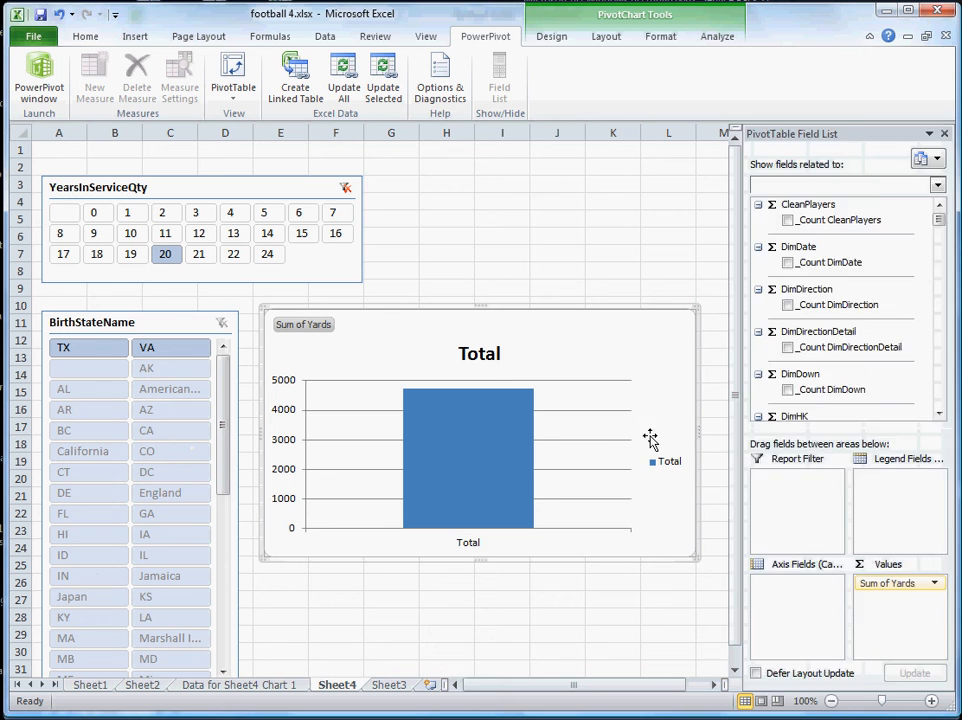
# Add ProPositionName from DimProPosition as a horizontal slicer.
pyautogui.click(498, 80)
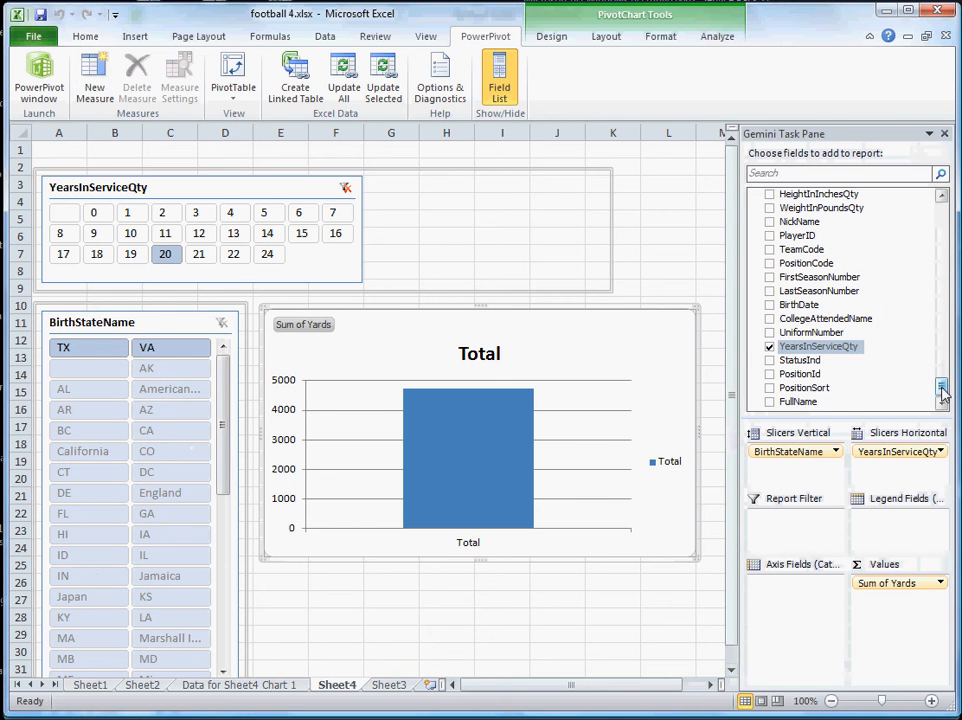
pyautogui.scroll(-3)
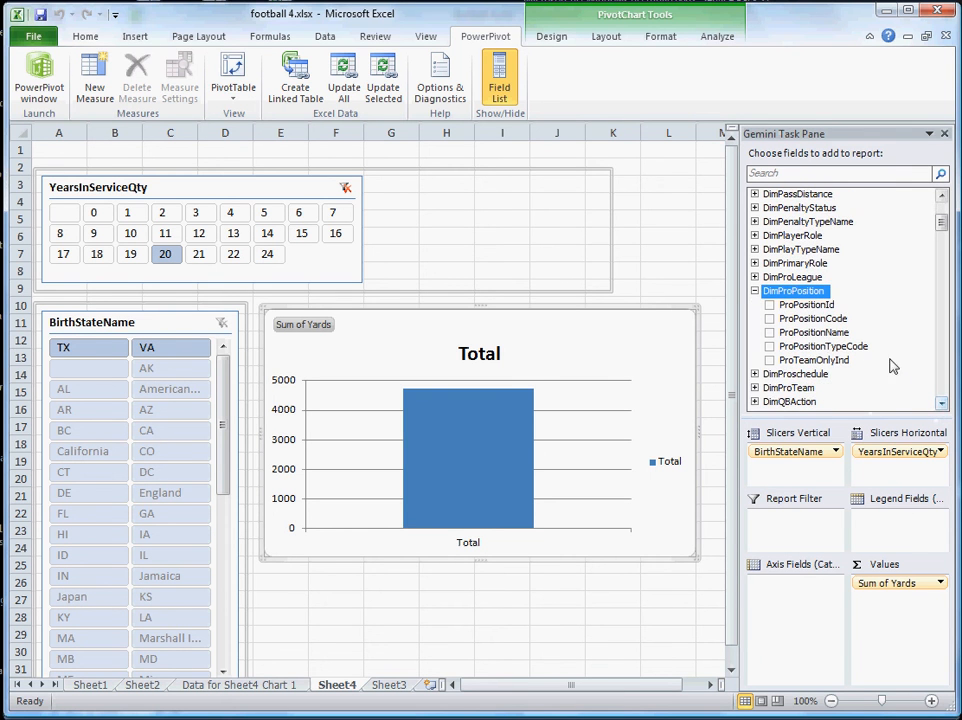
pyautogui.click(814, 332)
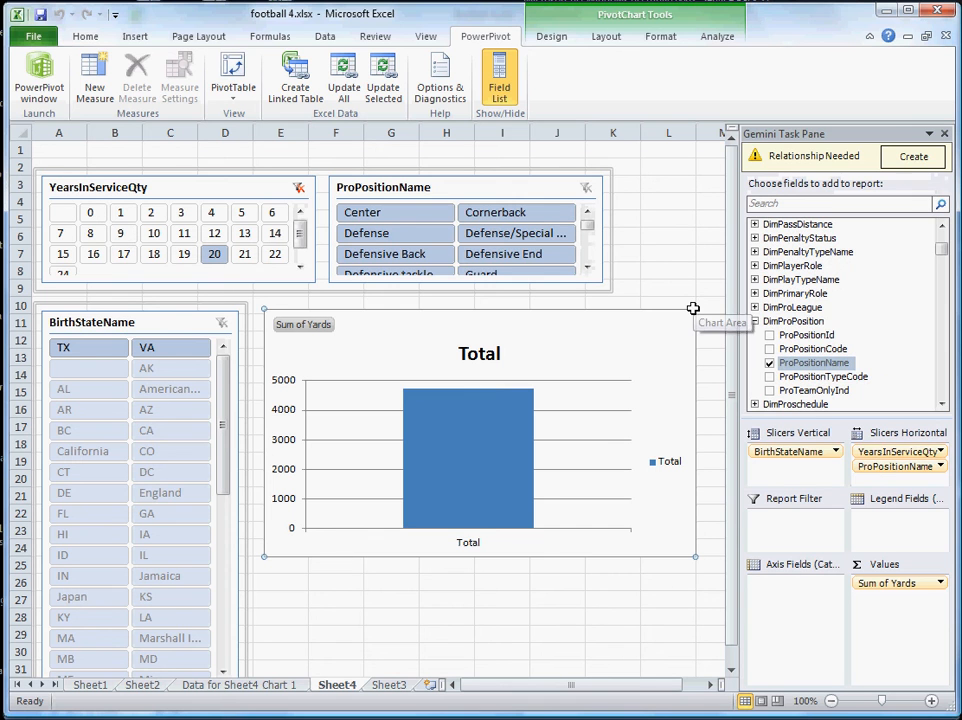
# Choose Defense in the position slicer, triggering the relationship-needed warning.
pyautogui.click(368, 232)
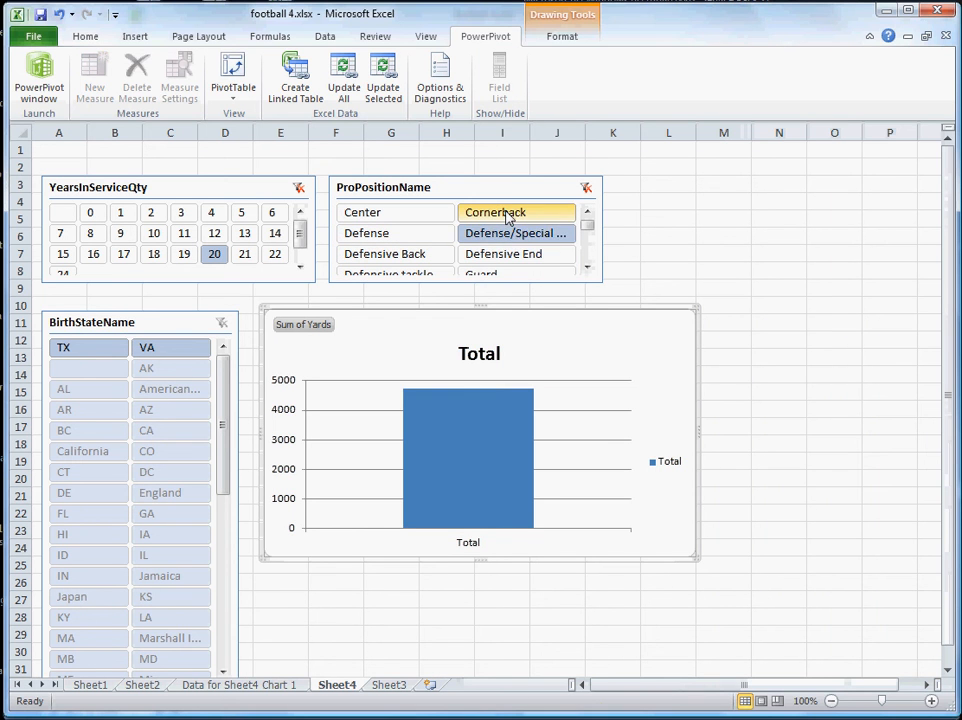
pyautogui.click(362, 212)
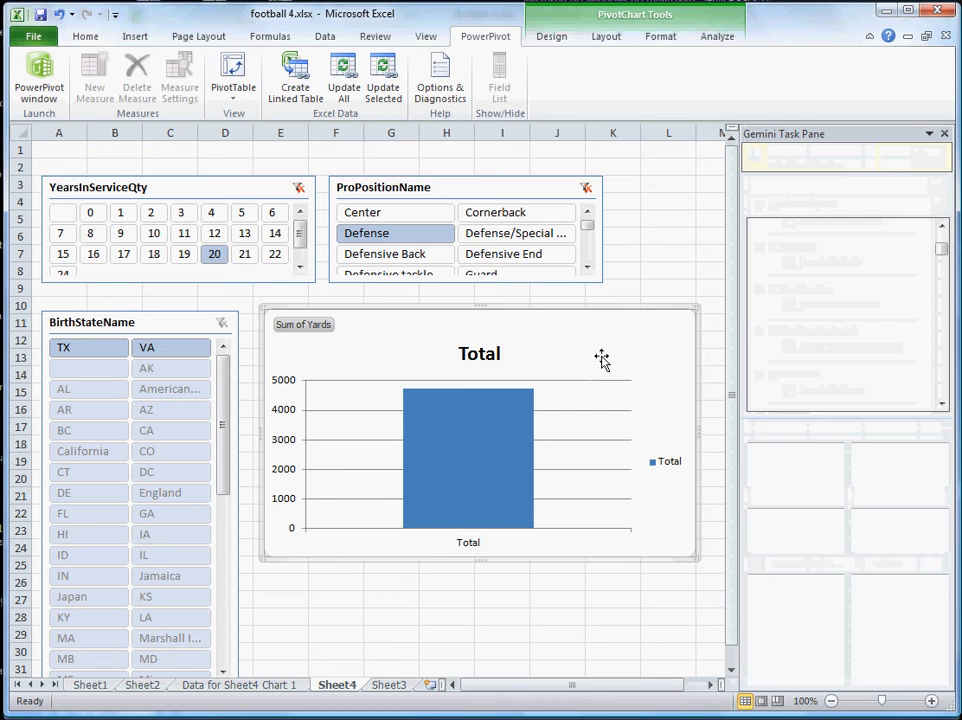
pyautogui.click(498, 78)
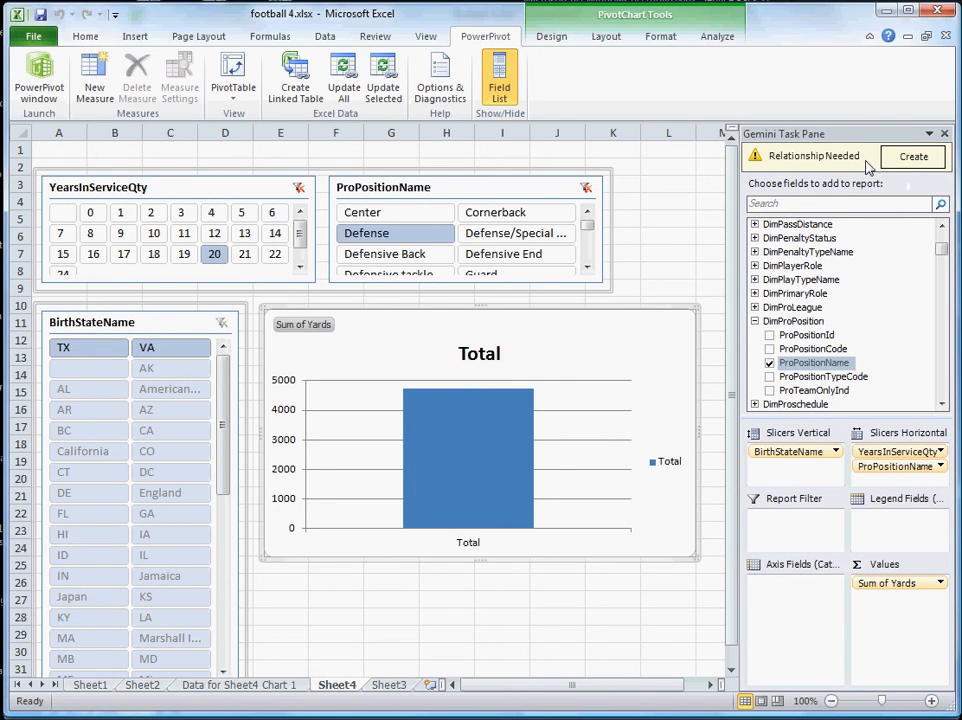
pyautogui.moveTo(912, 164)
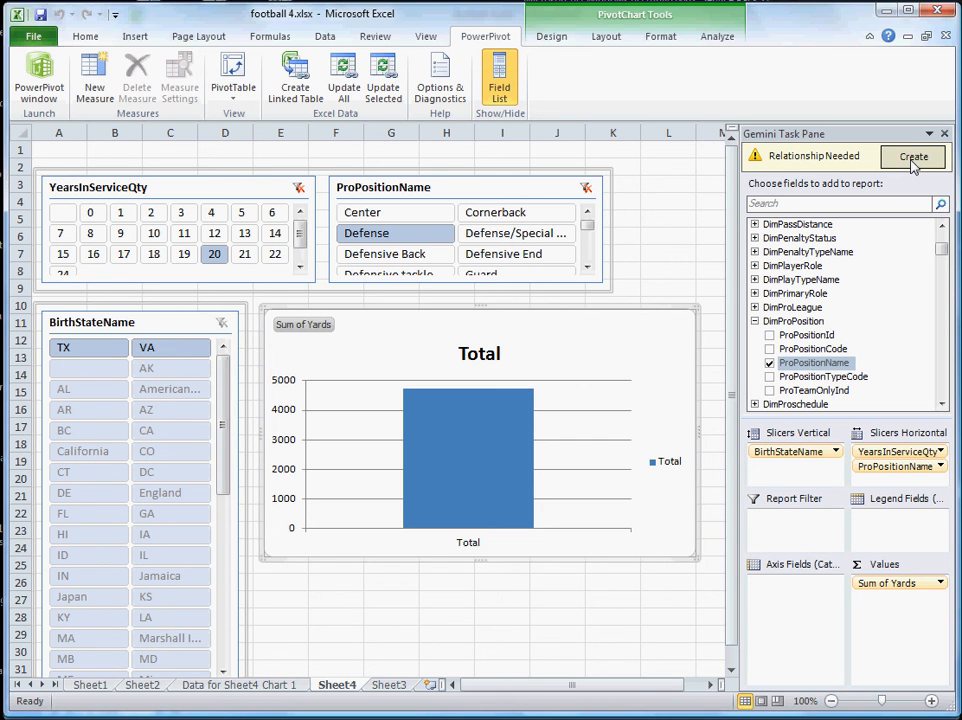
# Create the needed position relationship and dismiss the completion report.
pyautogui.click(912, 156)
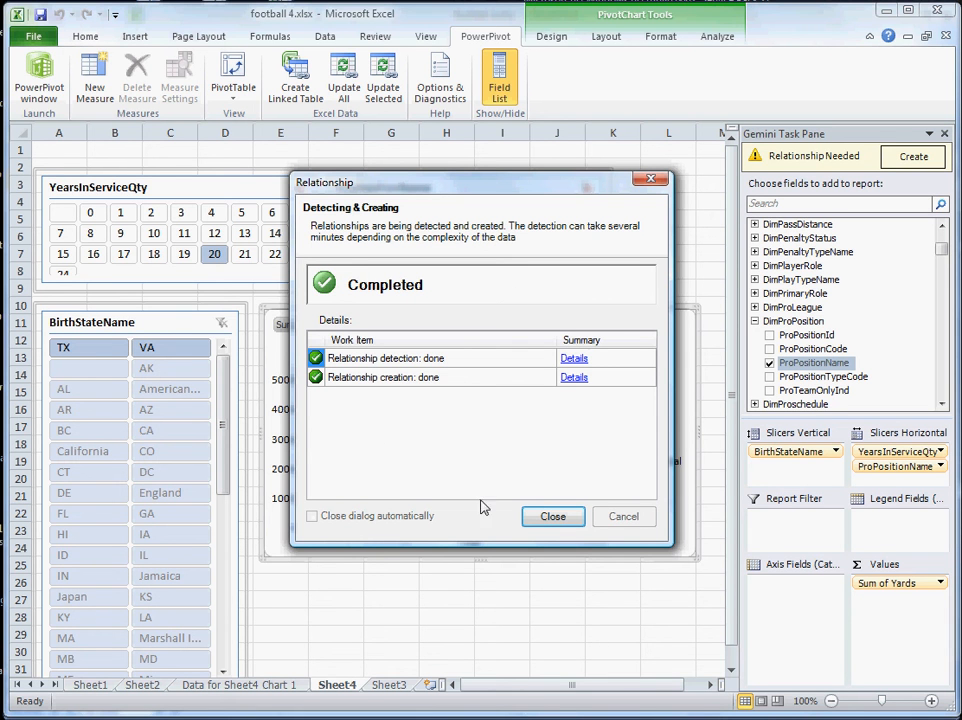
pyautogui.click(552, 516)
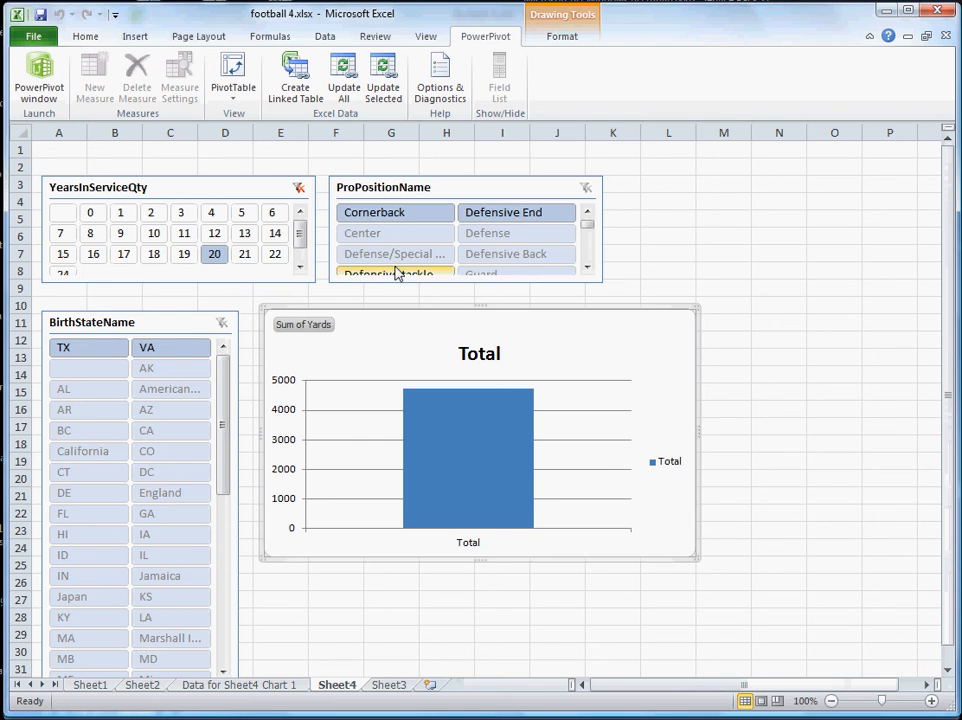
# Try Defensive Back and Tight End filters, then settle on Wide Receiver's total yards.
pyautogui.click(516, 252)
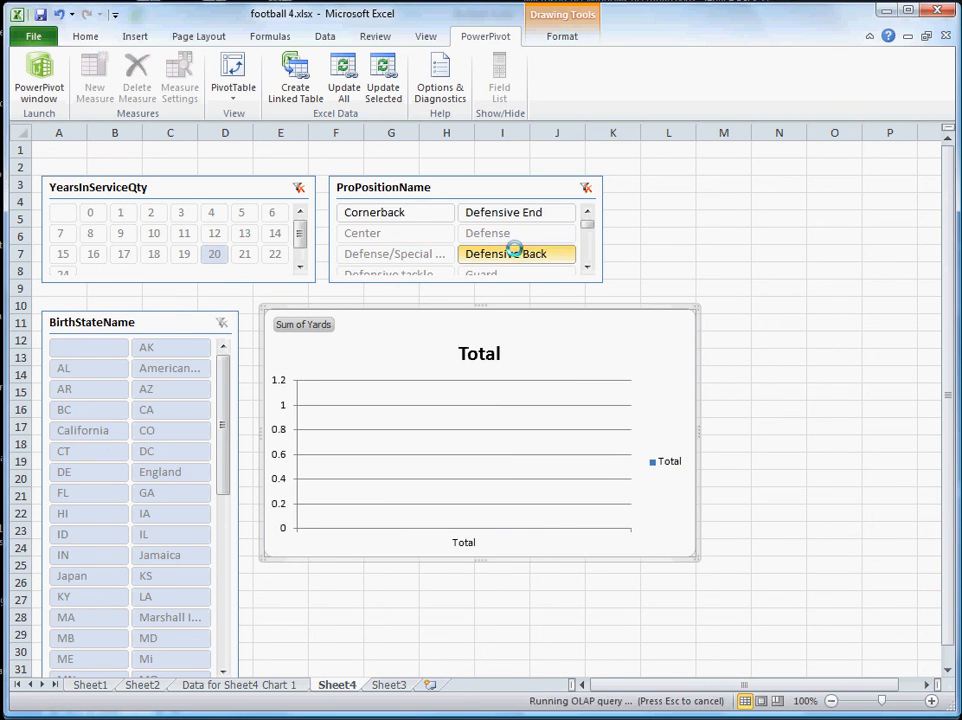
pyautogui.click(588, 270)
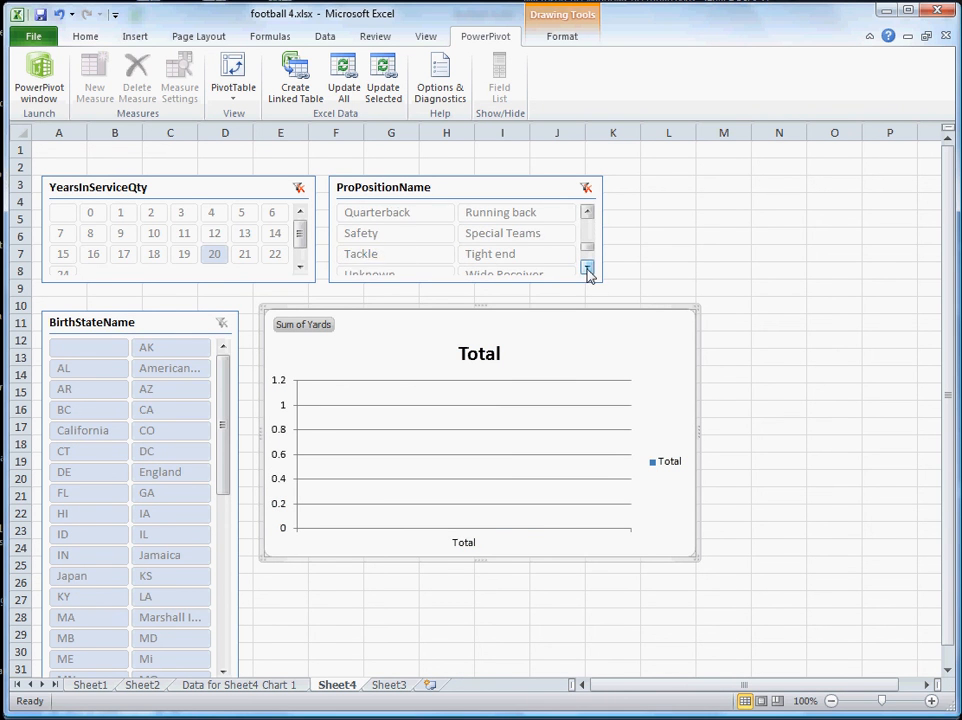
pyautogui.click(588, 268)
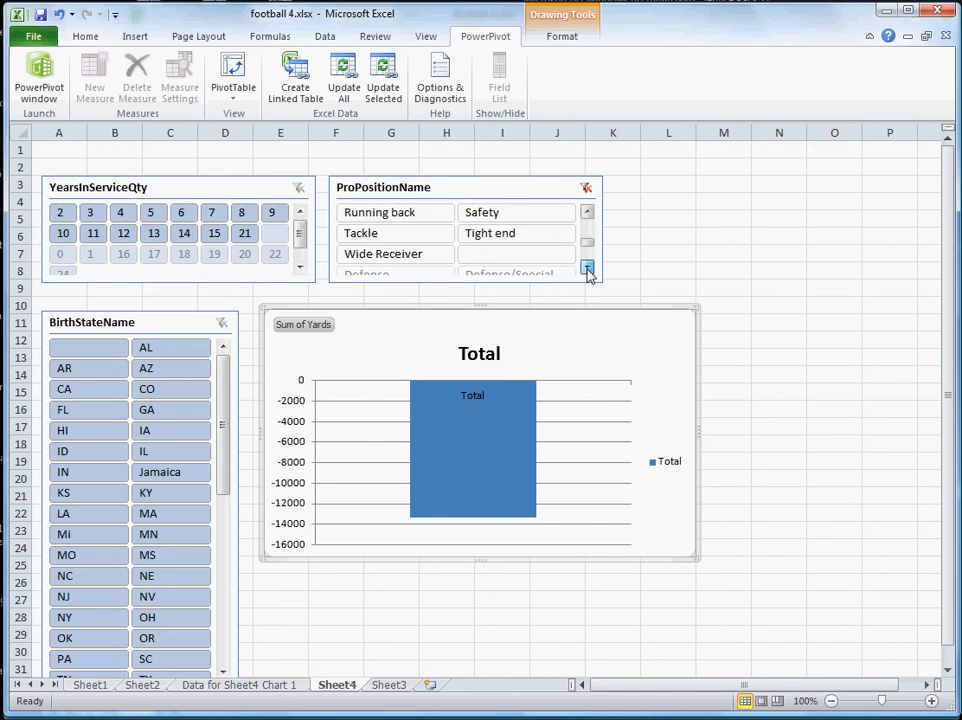
pyautogui.click(516, 232)
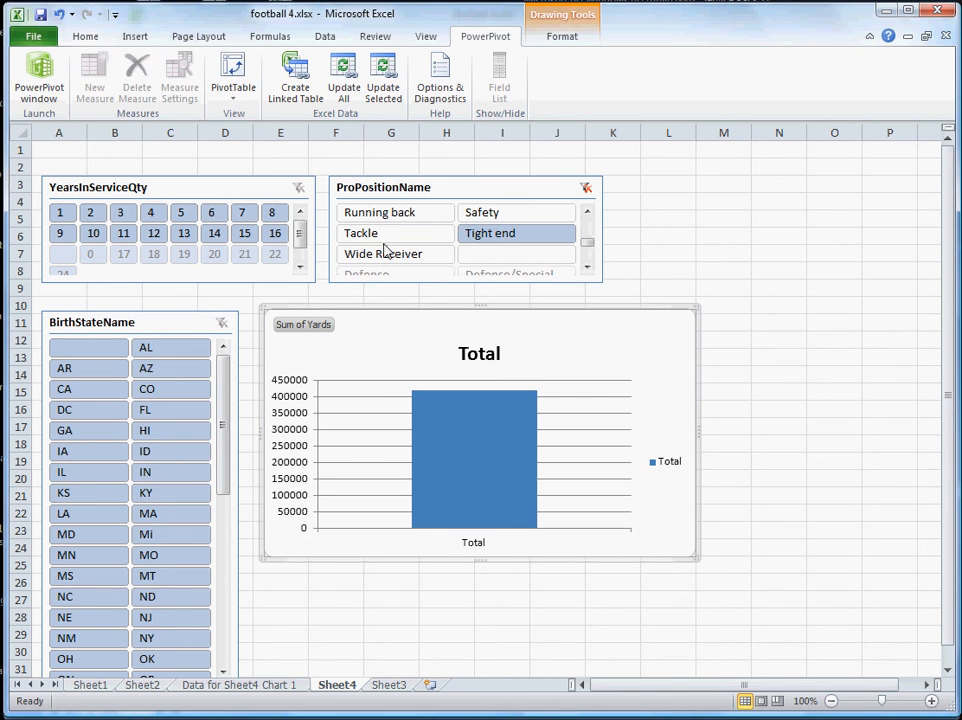
pyautogui.click(384, 252)
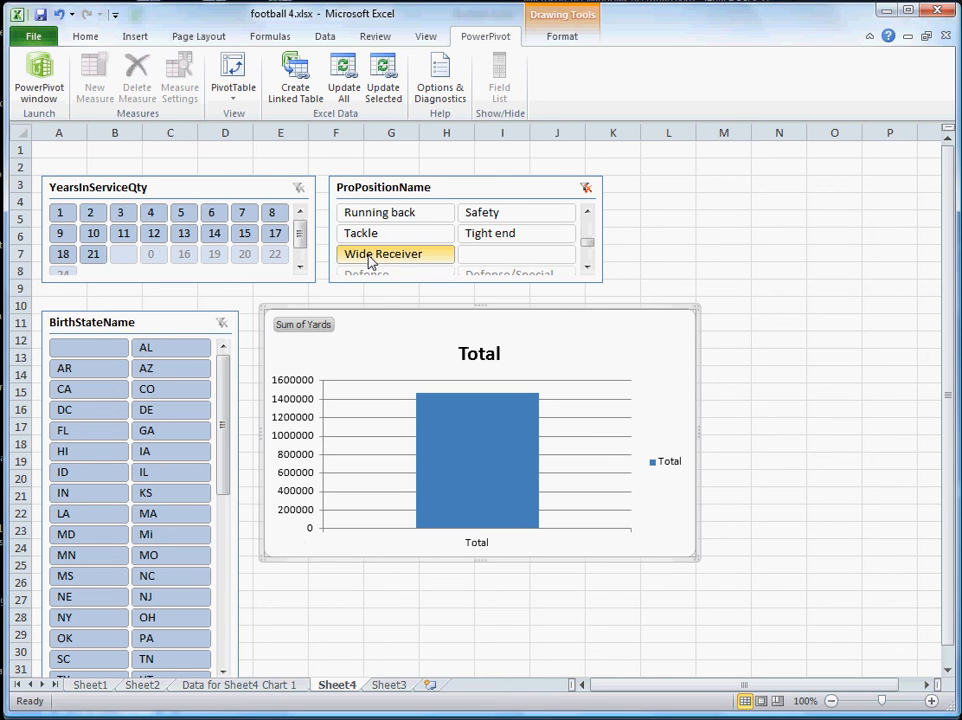
pyautogui.moveTo(380, 352)
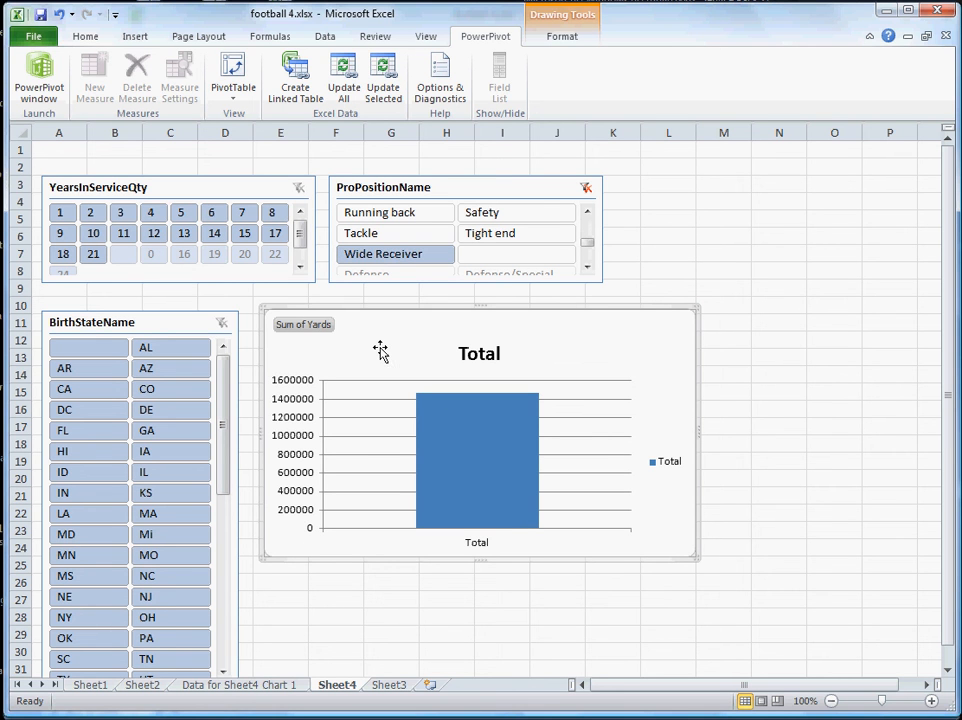
pyautogui.moveTo(380, 352)
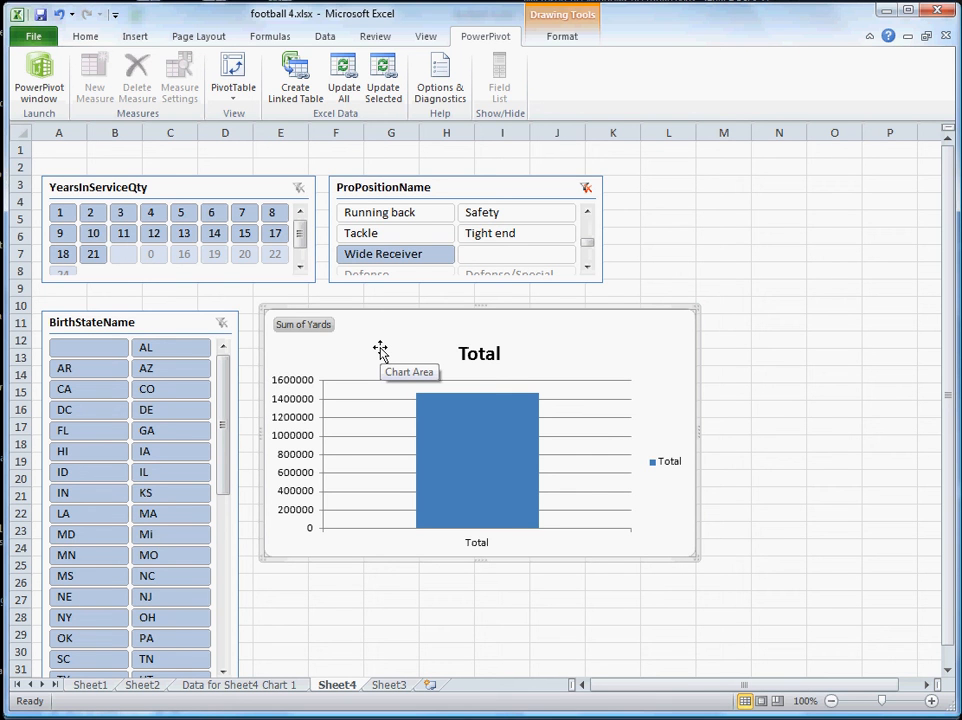
# Add the plays table's Down field as the chart axis, showing downs -1 through 4.
pyautogui.click(498, 78)
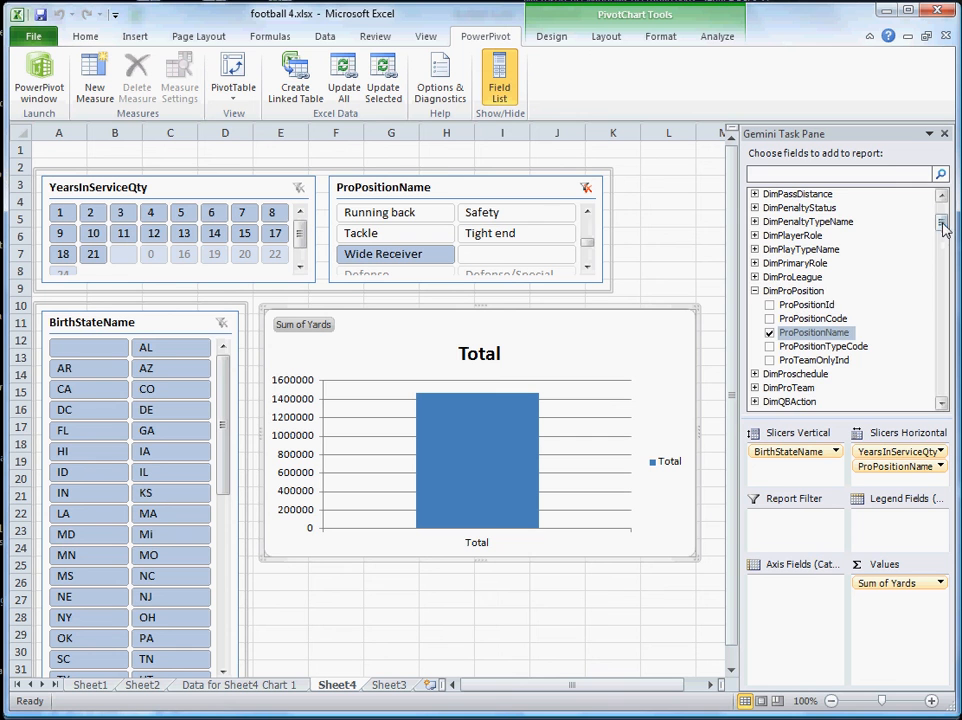
pyautogui.scroll(-3)
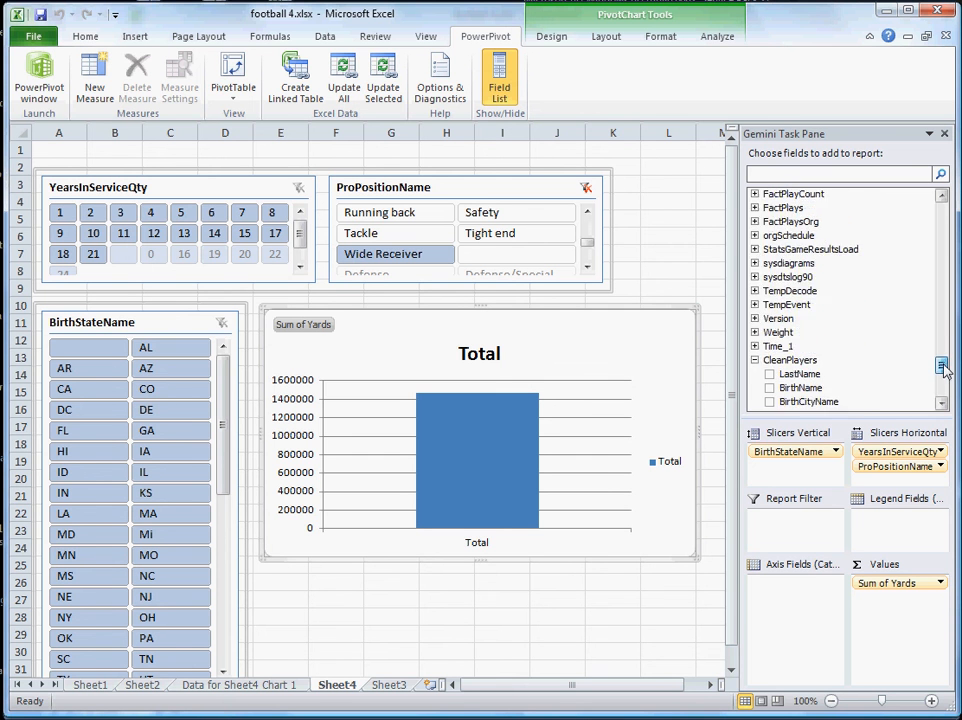
pyautogui.scroll(-3)
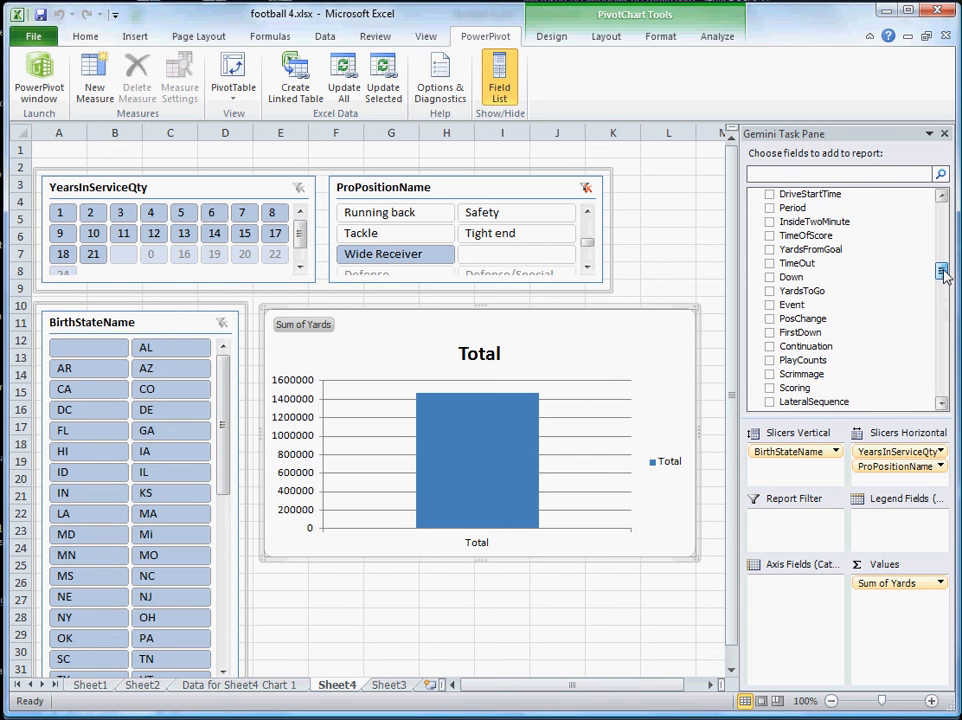
pyautogui.click(792, 276)
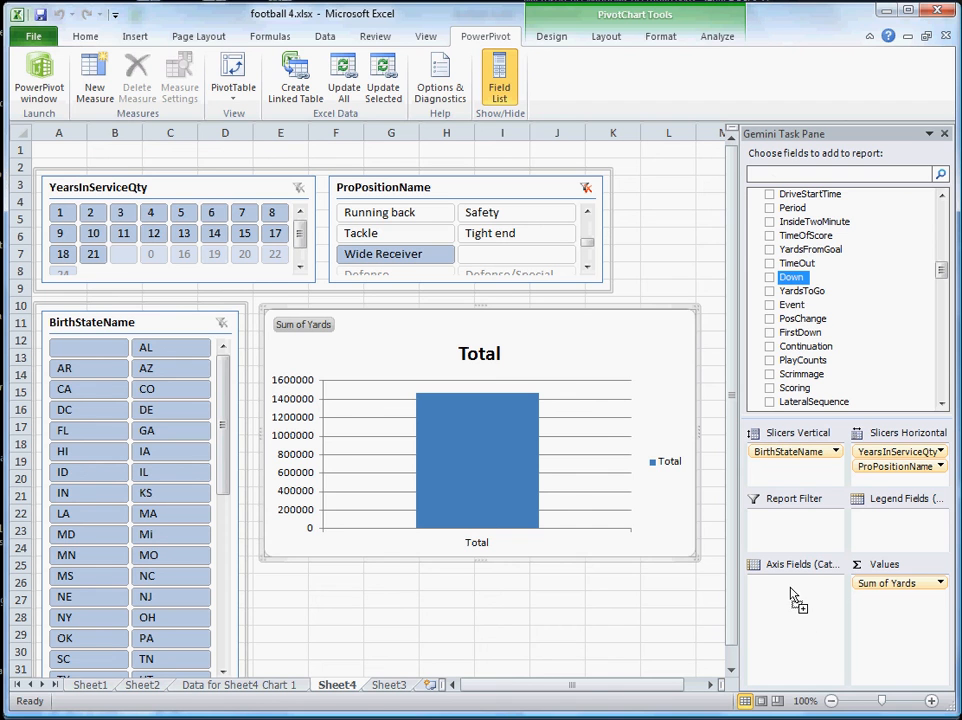
pyautogui.click(768, 276)
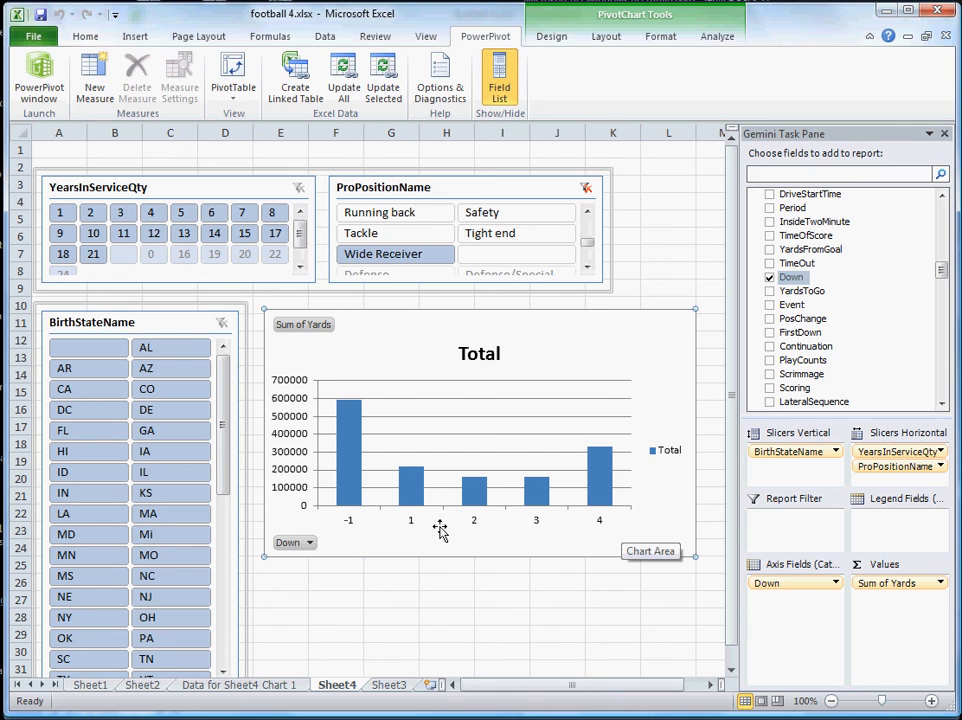
pyautogui.moveTo(412, 520)
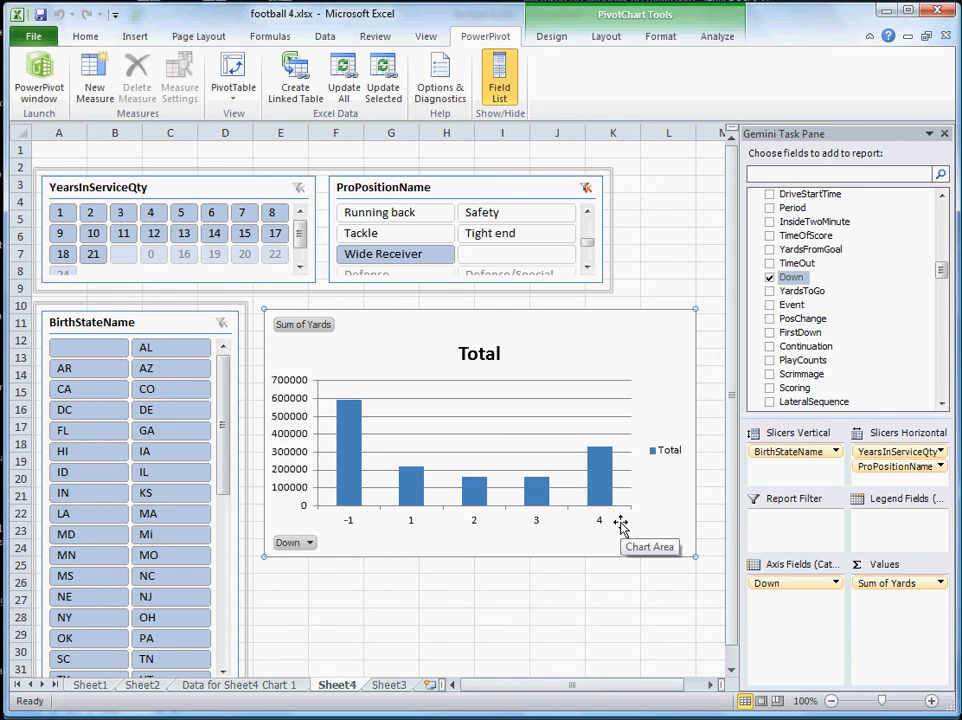
pyautogui.moveTo(350, 528)
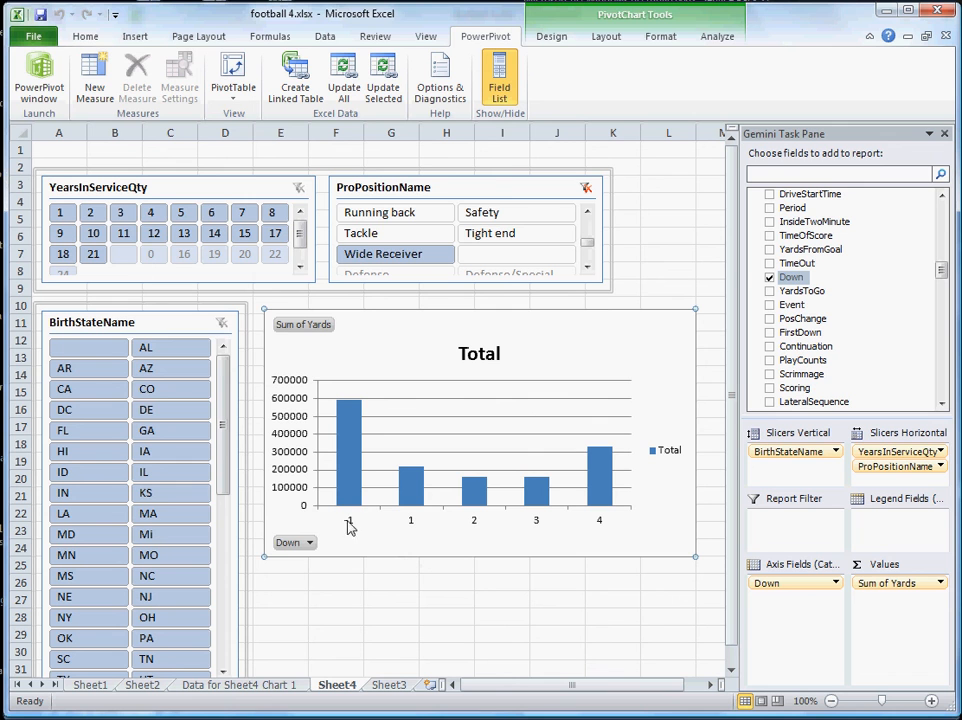
pyautogui.moveTo(356, 528)
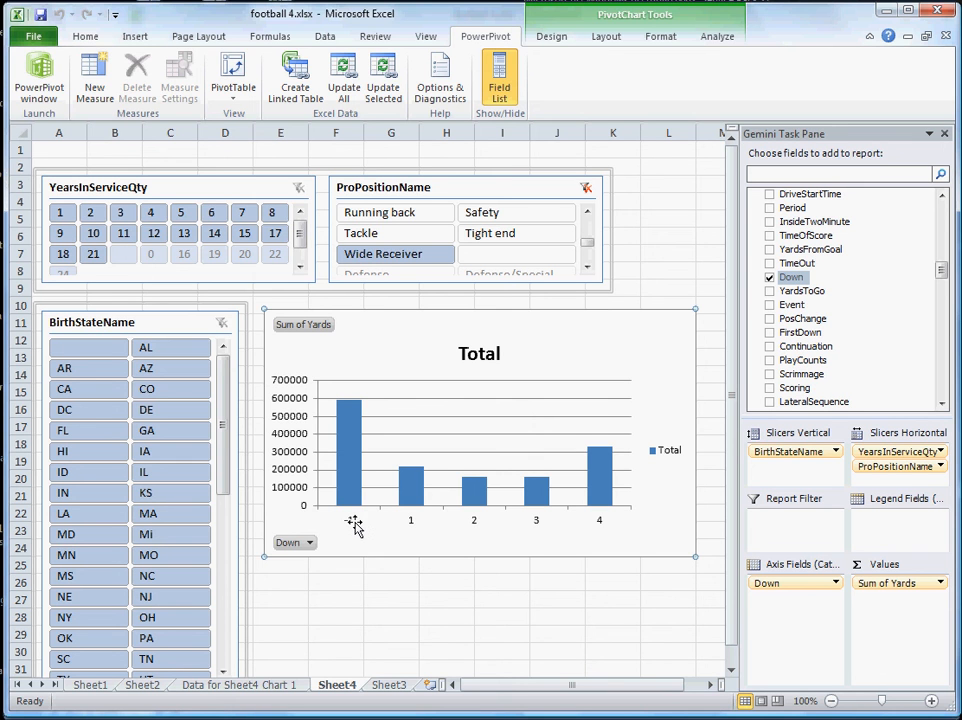
pyautogui.moveTo(372, 528)
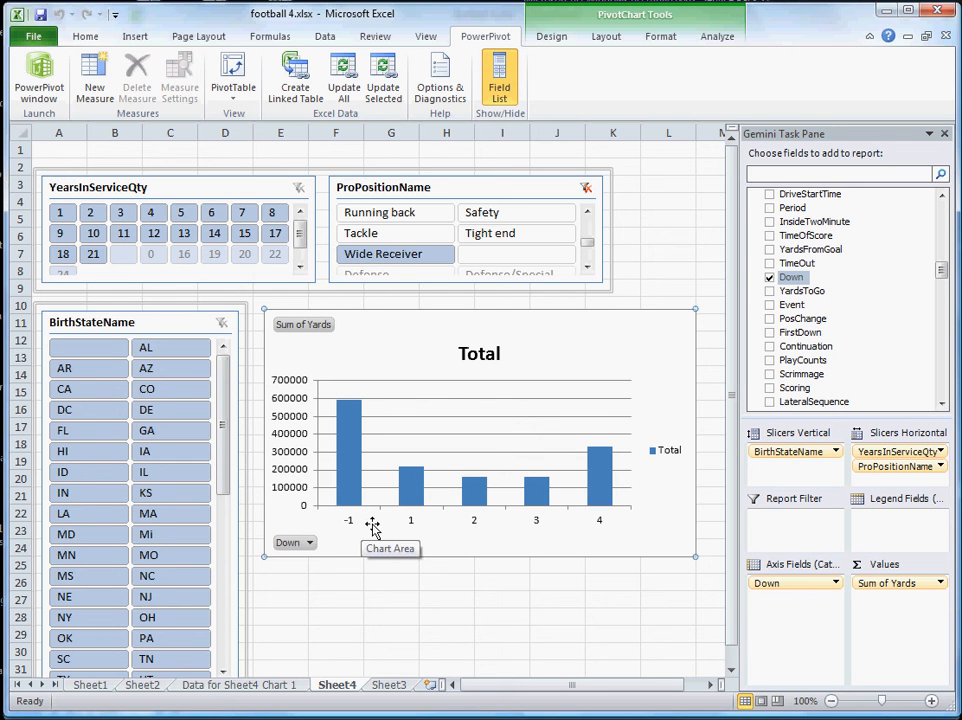
pyautogui.moveTo(348, 430)
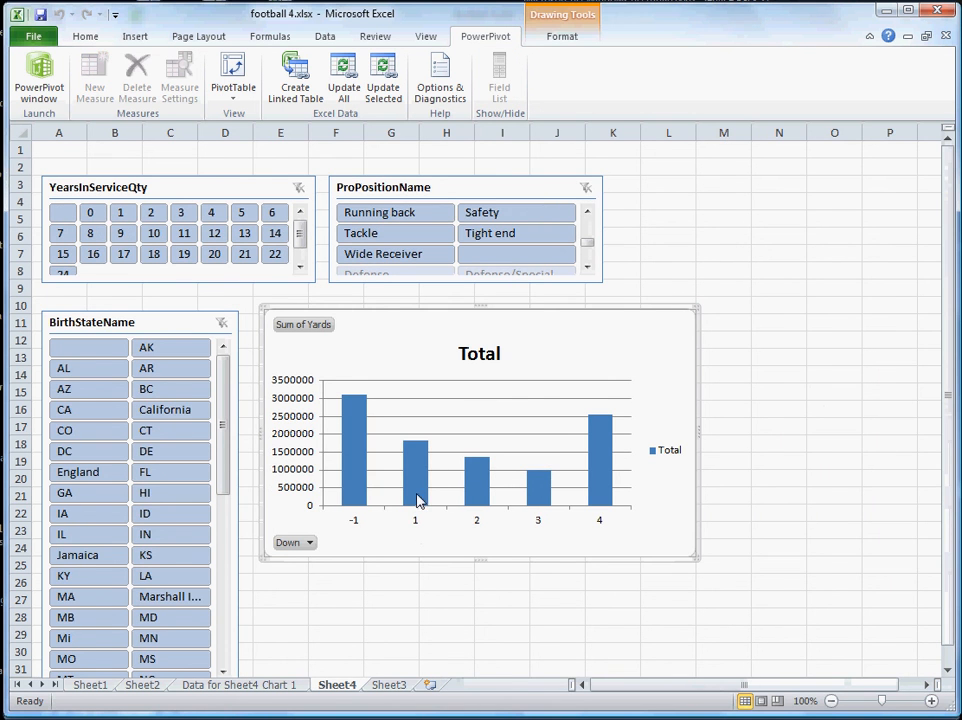
pyautogui.moveTo(492, 492)
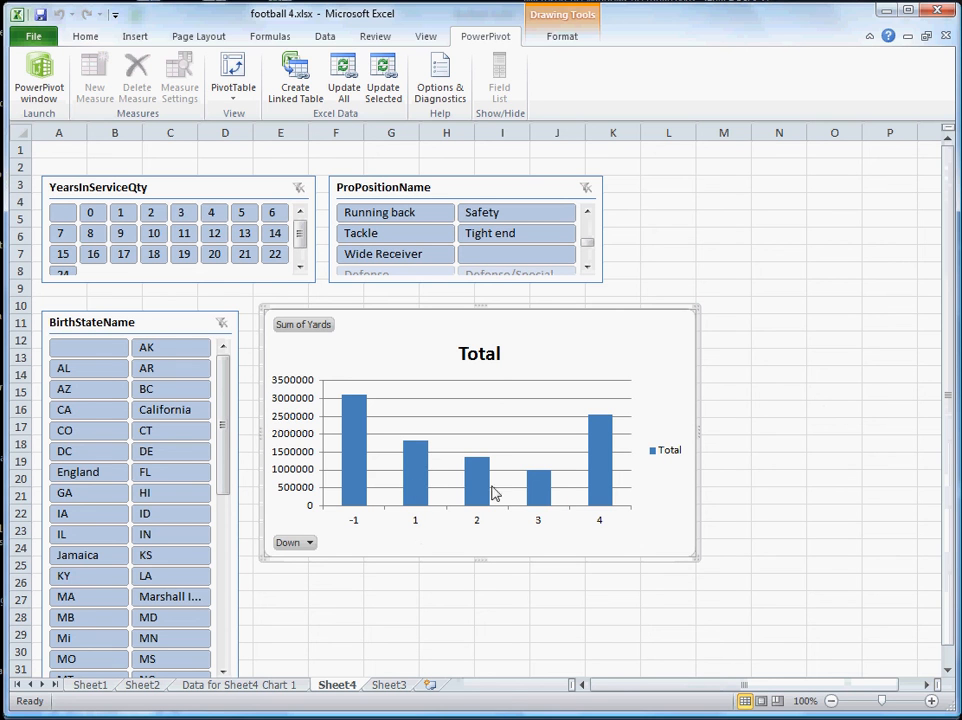
pyautogui.moveTo(416, 470)
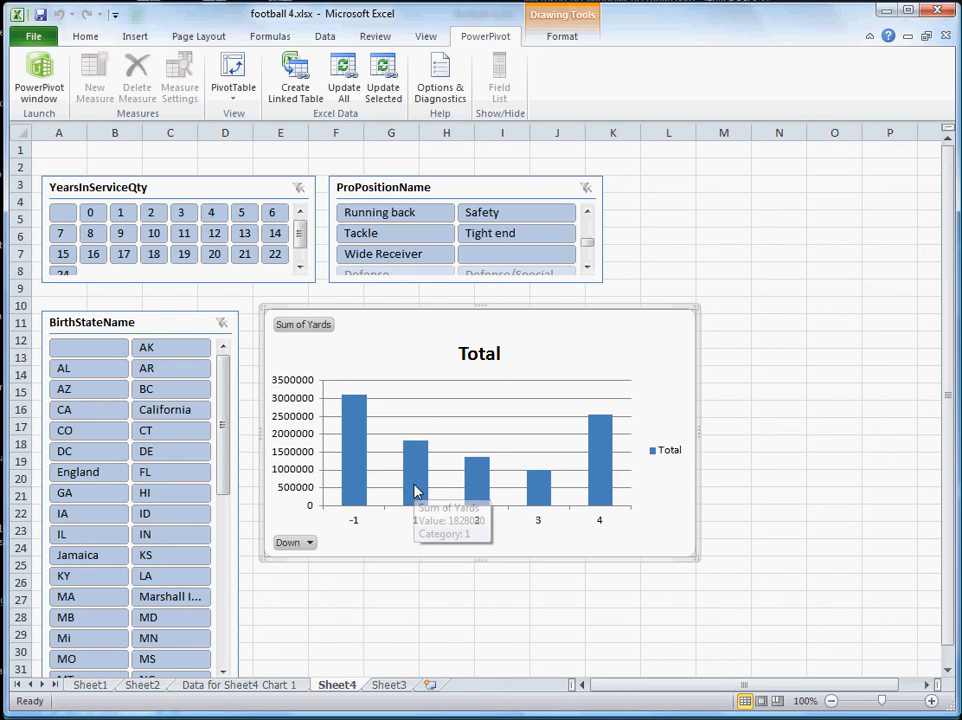
pyautogui.moveTo(408, 480)
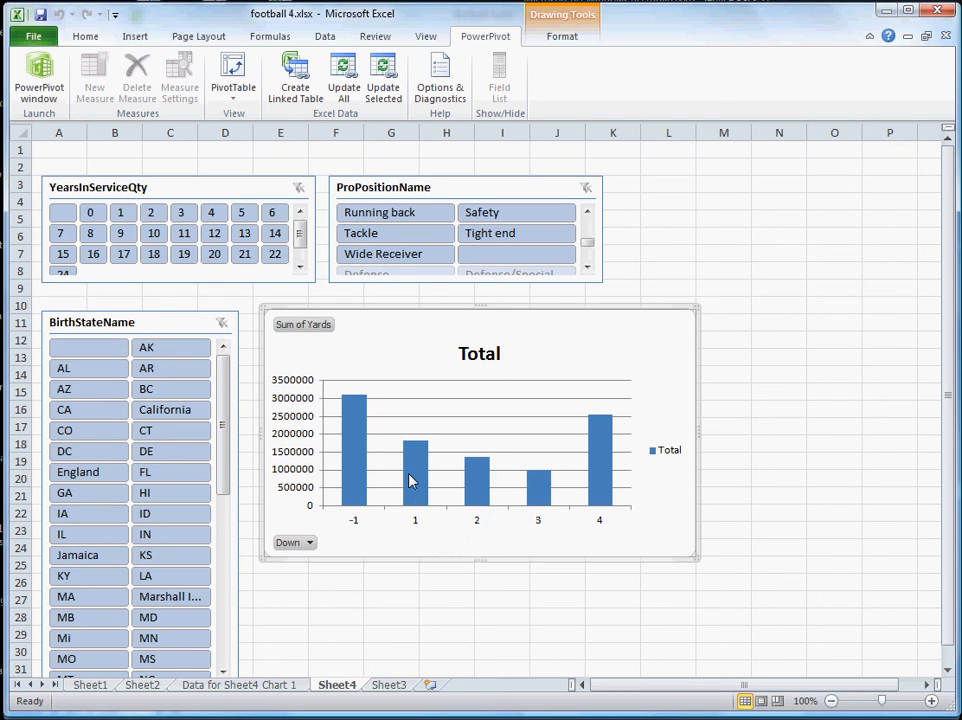
pyautogui.moveTo(468, 536)
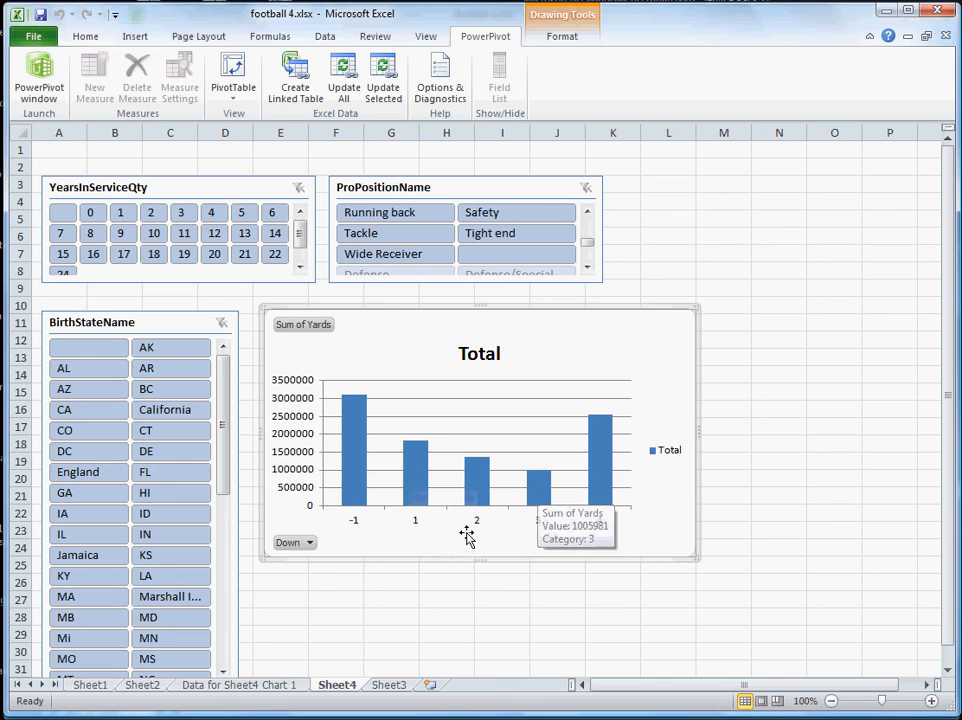
pyautogui.moveTo(428, 476)
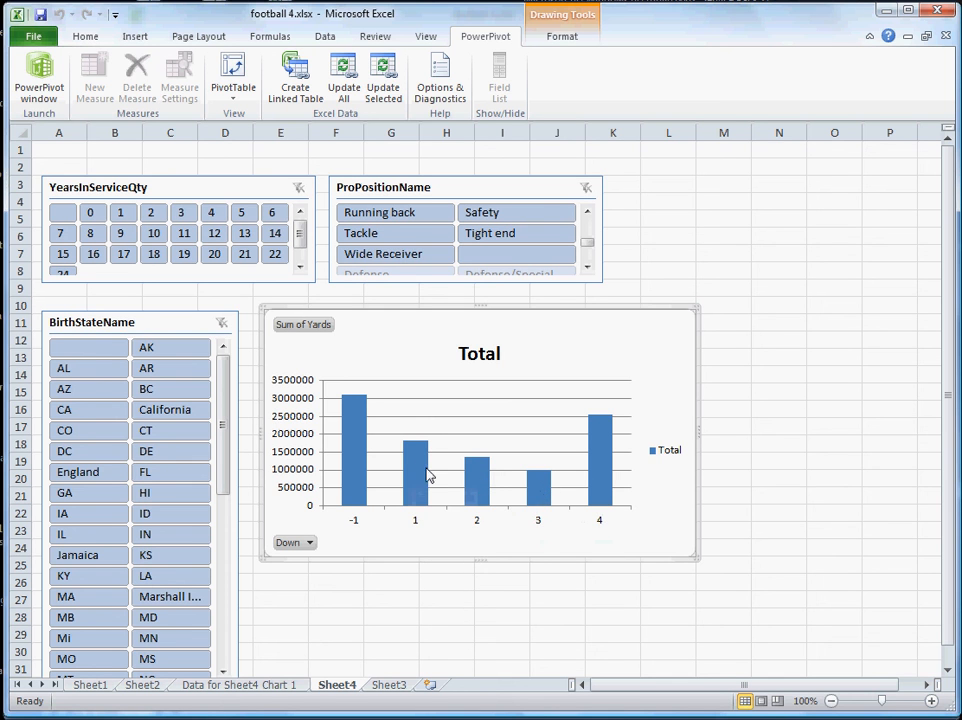
pyautogui.moveTo(472, 492)
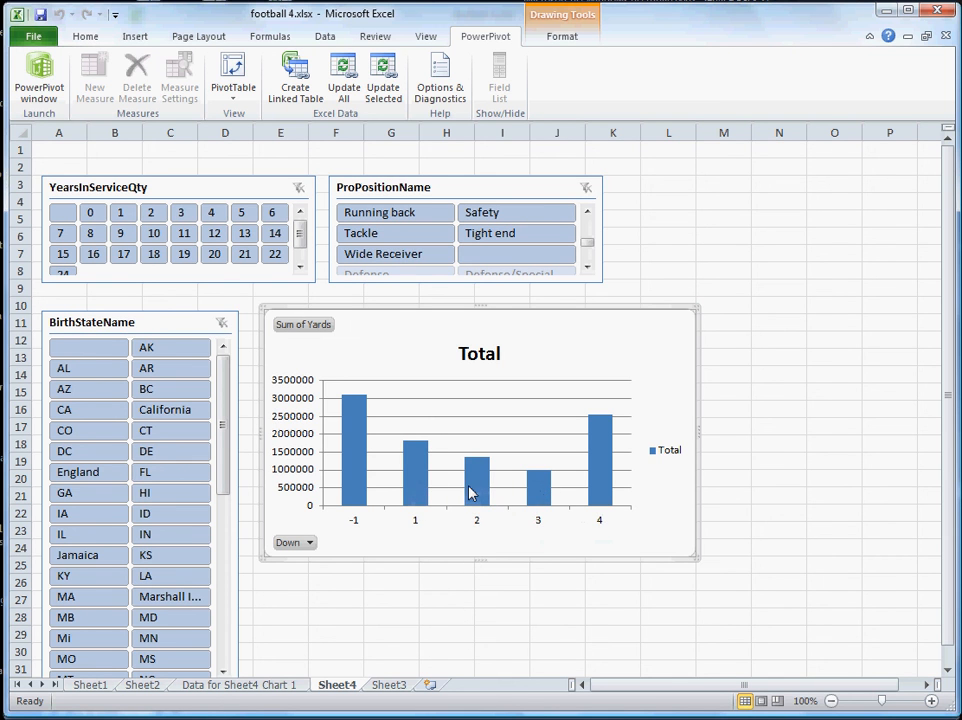
pyautogui.moveTo(536, 536)
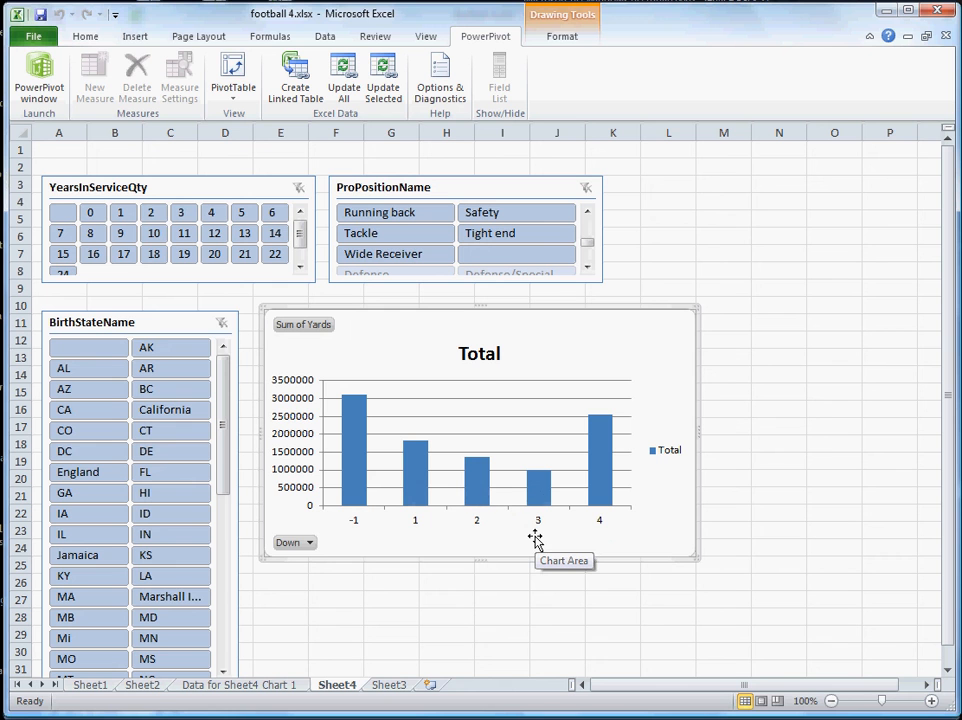
pyautogui.moveTo(598, 510)
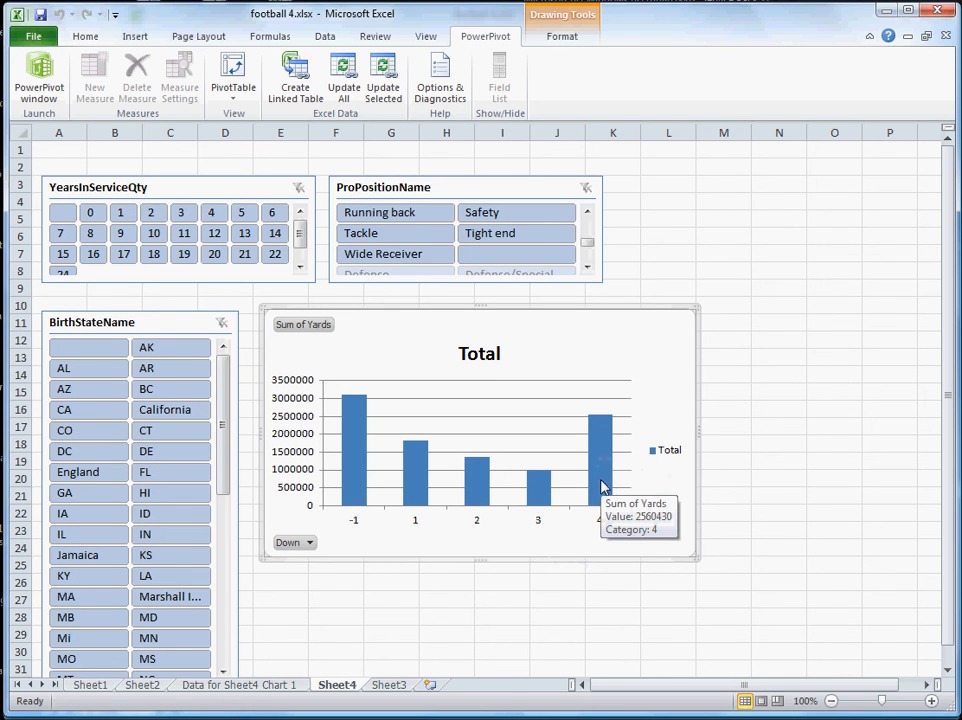
pyautogui.moveTo(600, 504)
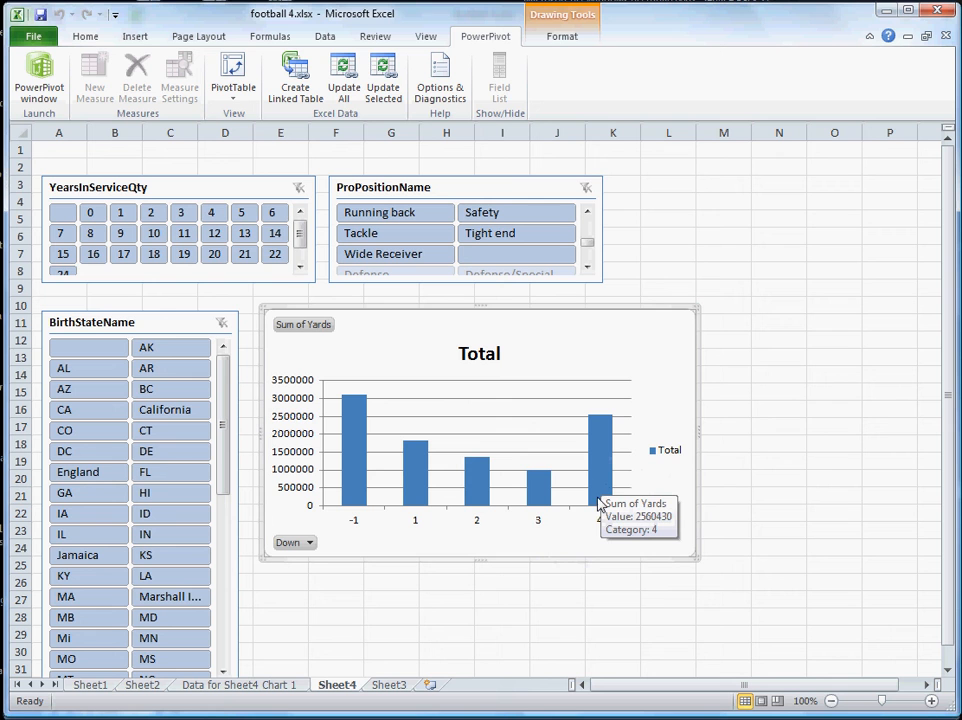
pyautogui.moveTo(600, 472)
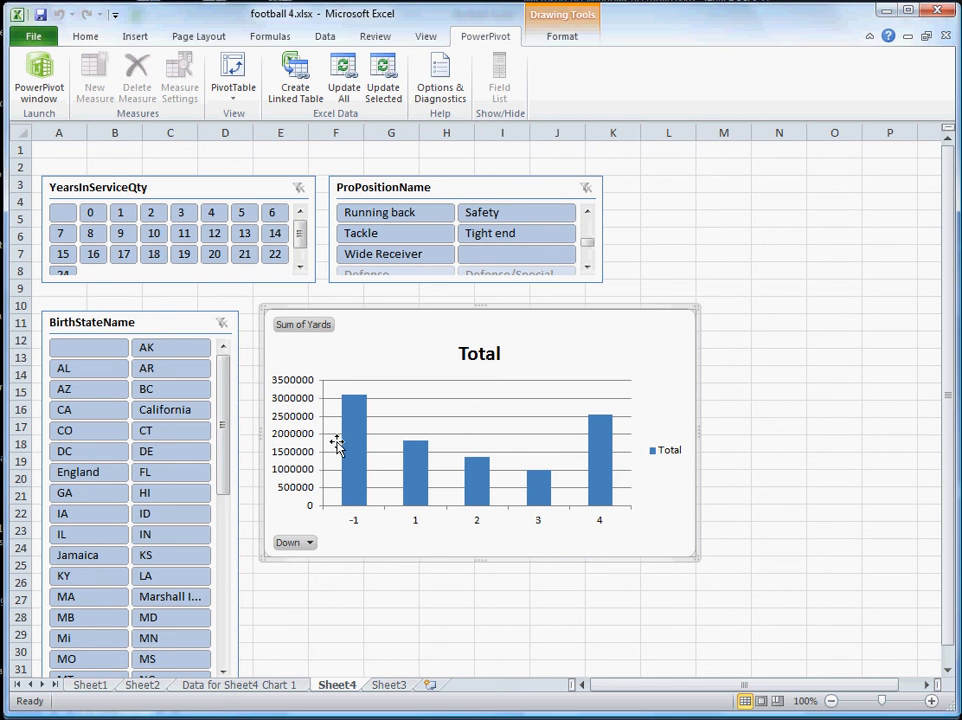
pyautogui.moveTo(524, 552)
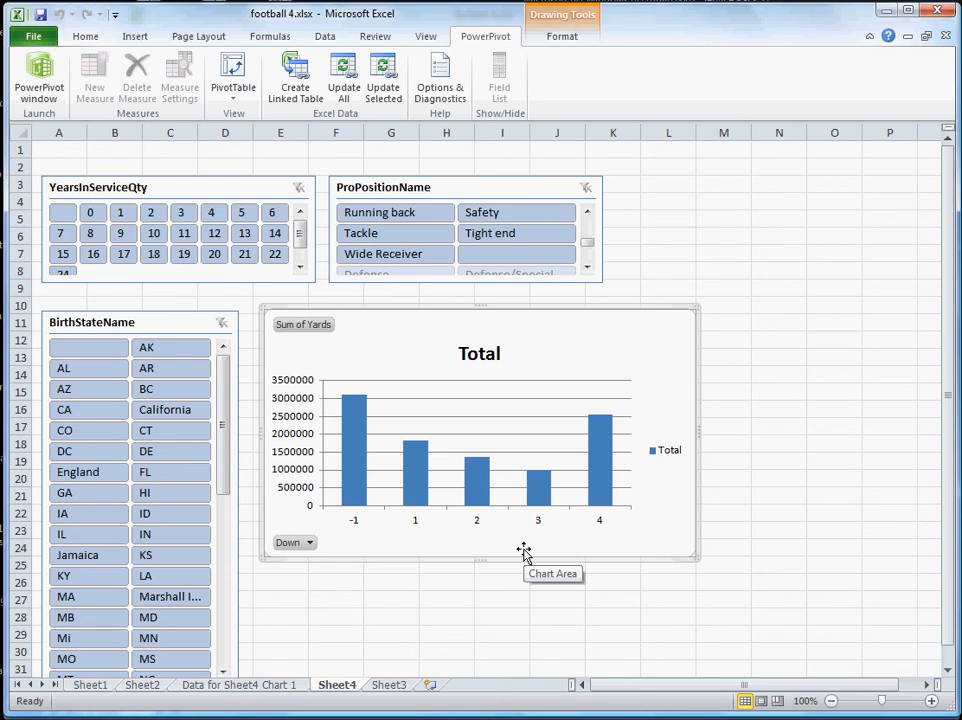
pyautogui.moveTo(508, 536)
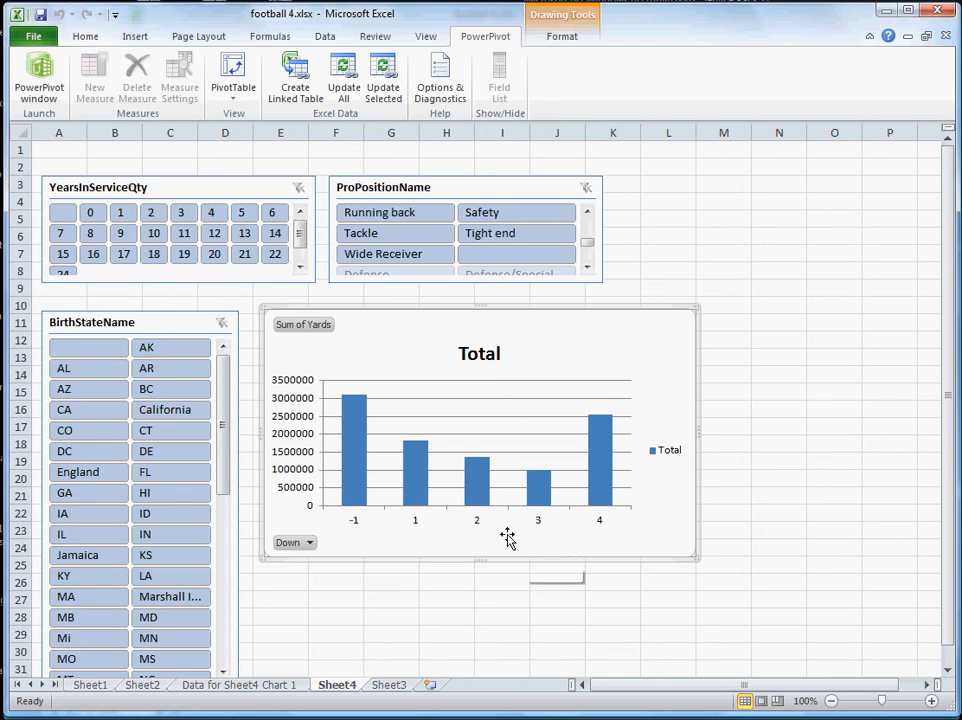
pyautogui.moveTo(388, 476)
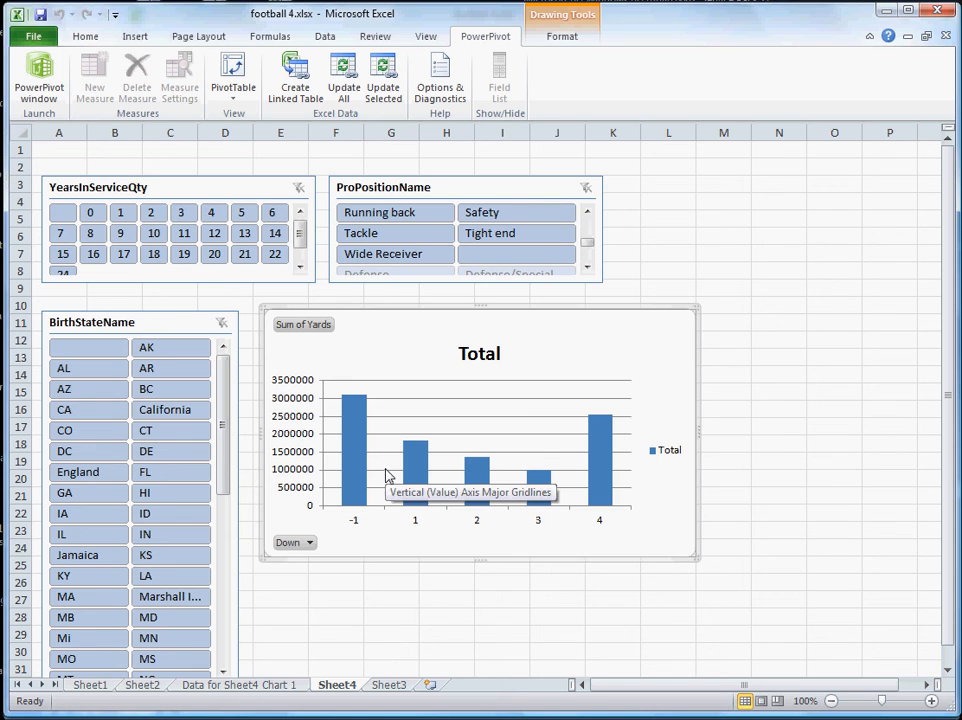
pyautogui.moveTo(364, 530)
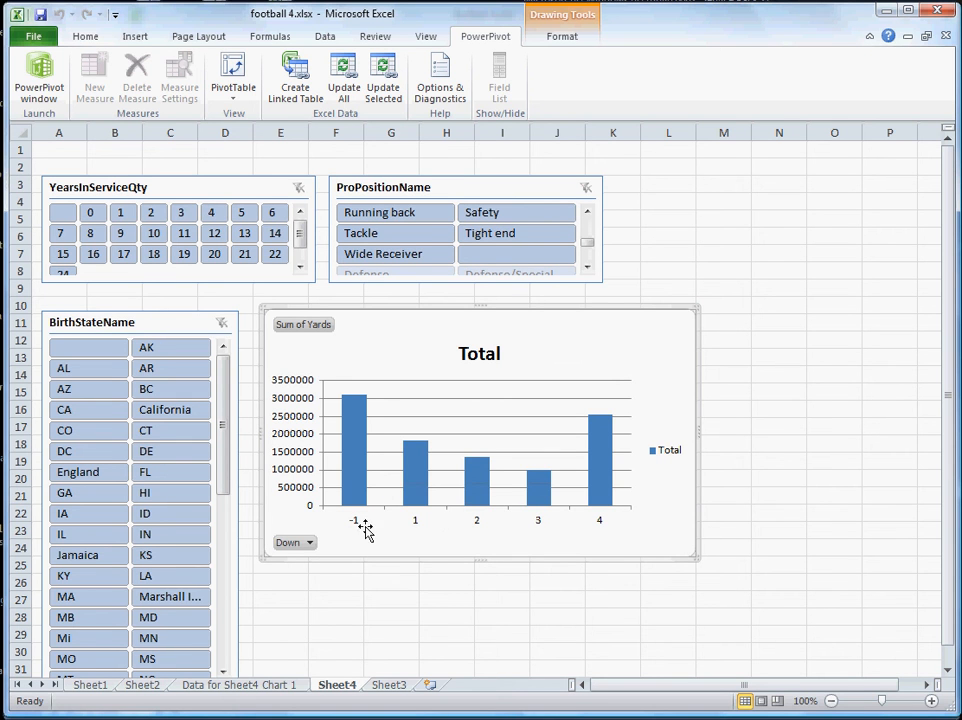
pyautogui.moveTo(604, 528)
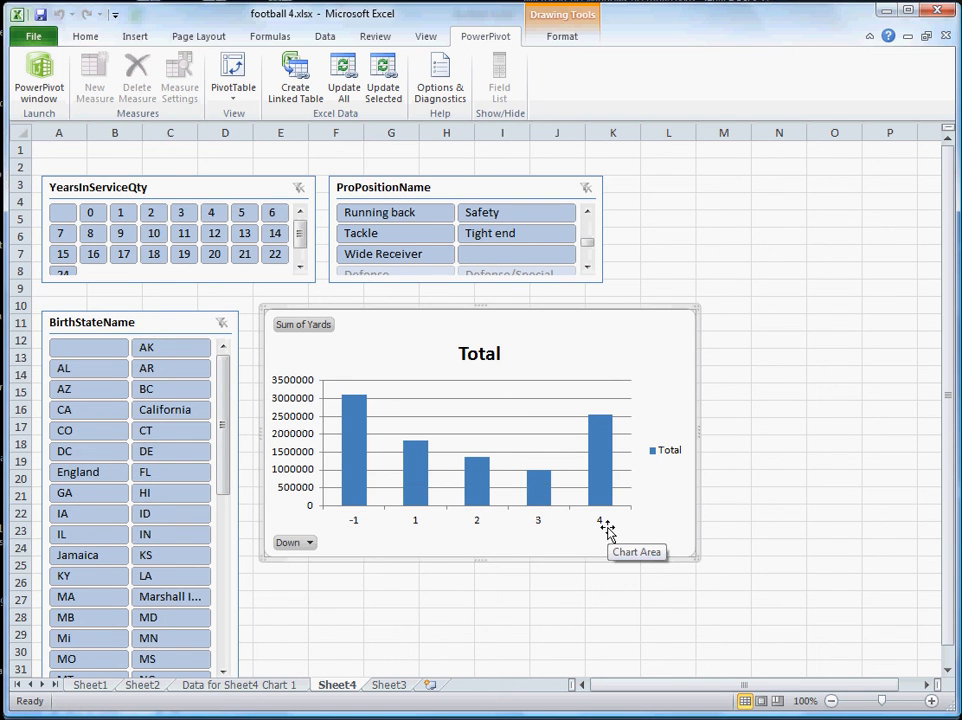
pyautogui.moveTo(368, 536)
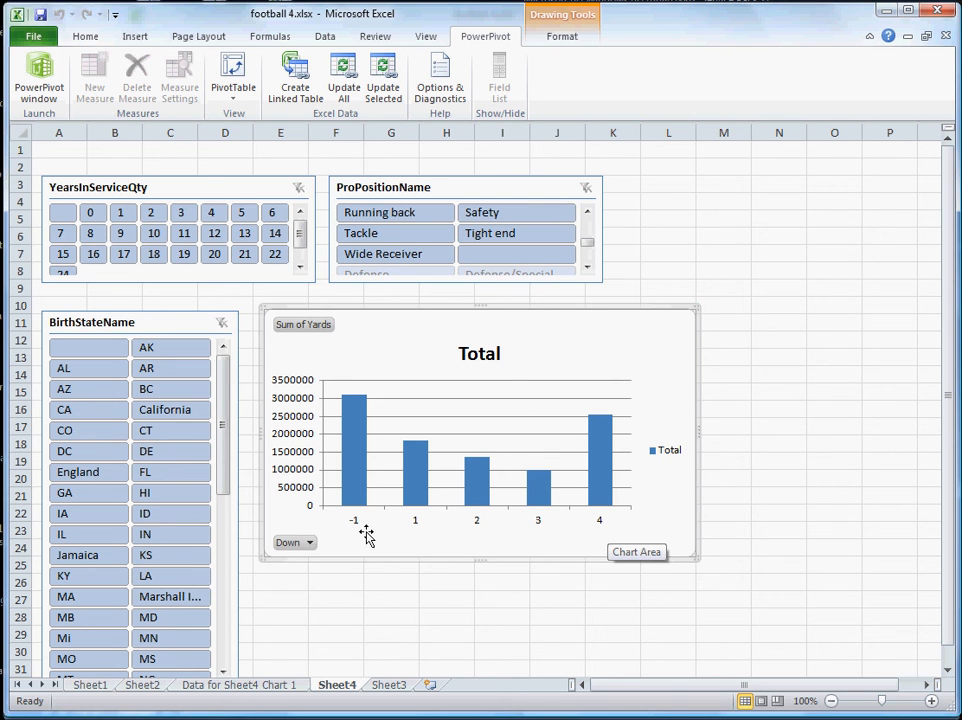
pyautogui.moveTo(430, 486)
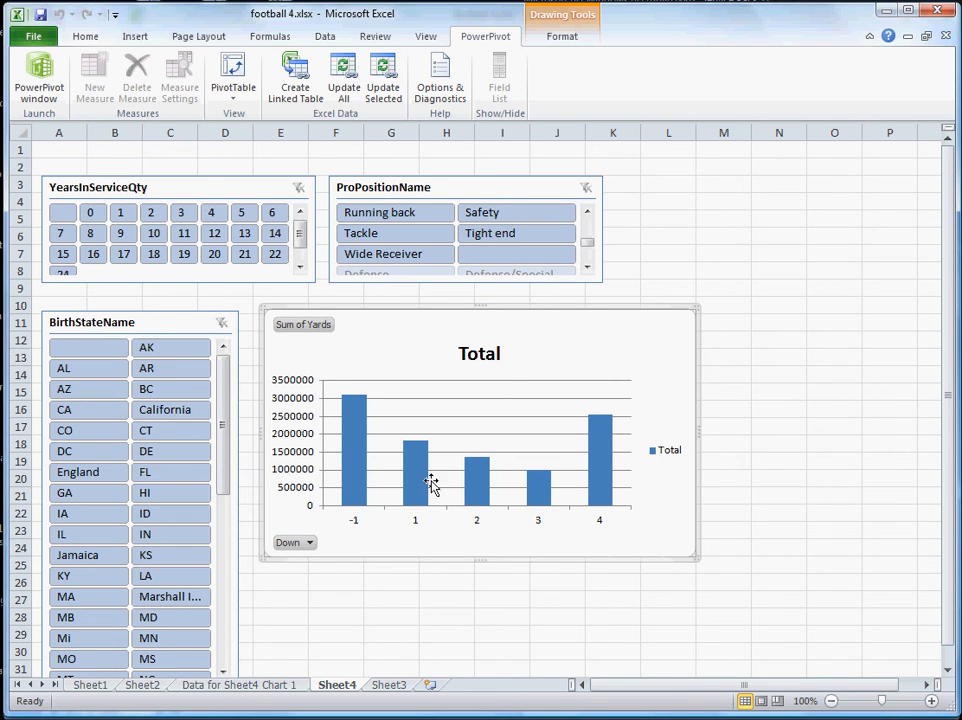
pyautogui.moveTo(344, 432)
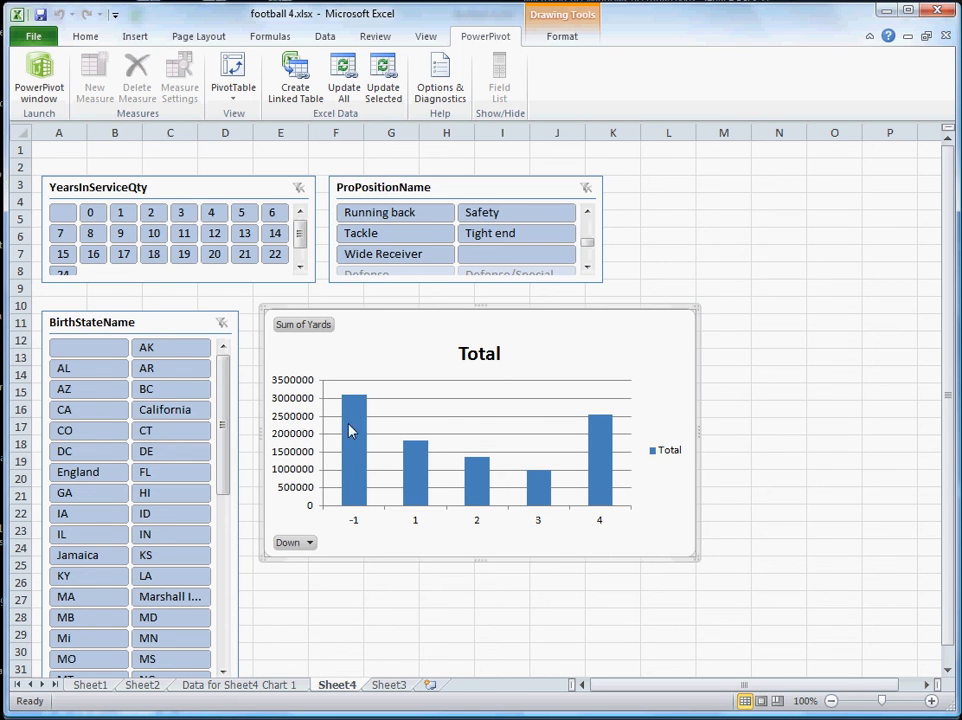
pyautogui.moveTo(486, 546)
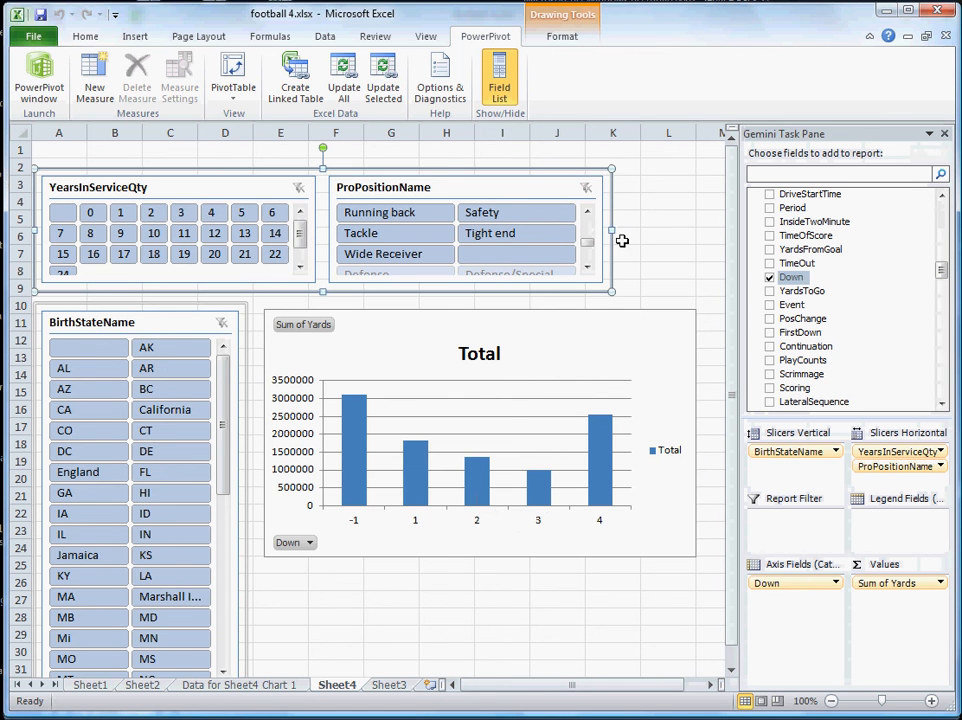
pyautogui.moveTo(700, 242)
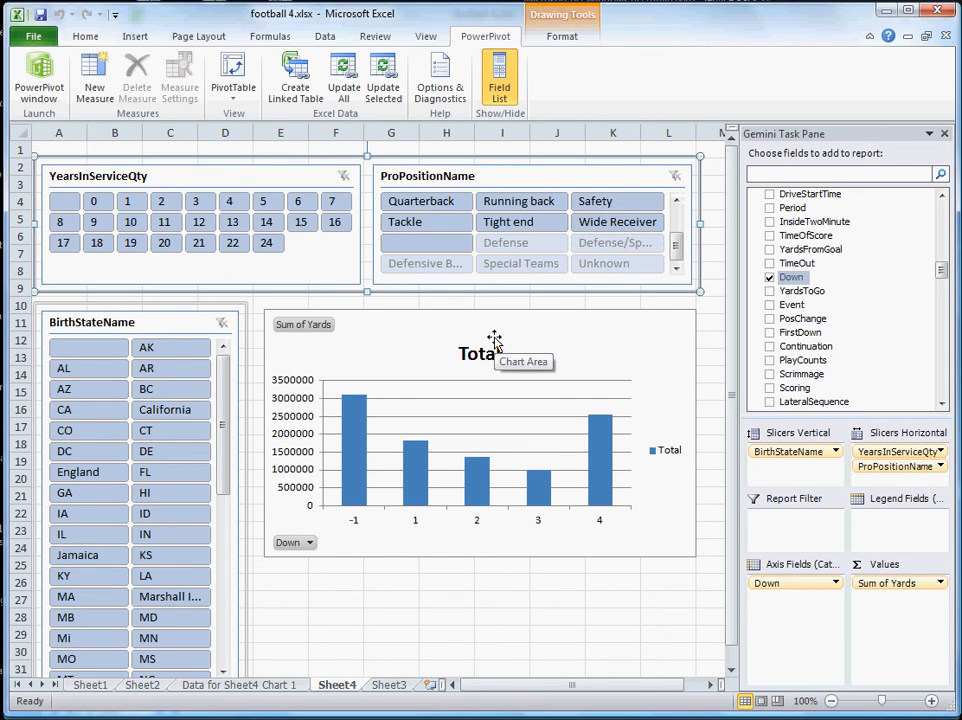
pyautogui.moveTo(416, 604)
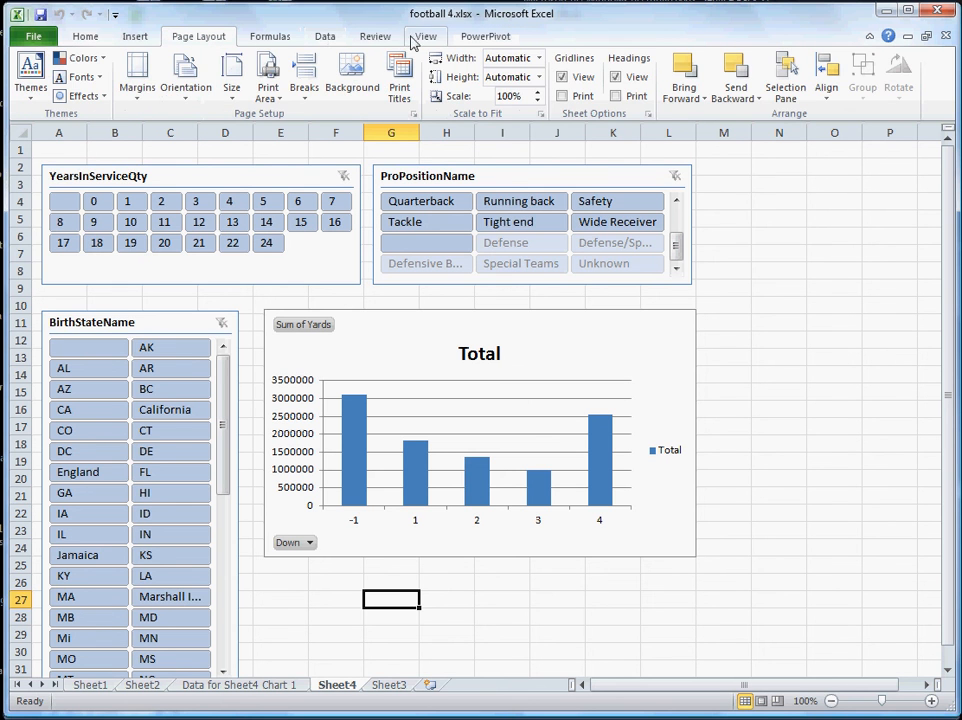
# Hide worksheet gridlines and headings and close the field list for a clean dashboard.
pyautogui.click(424, 36)
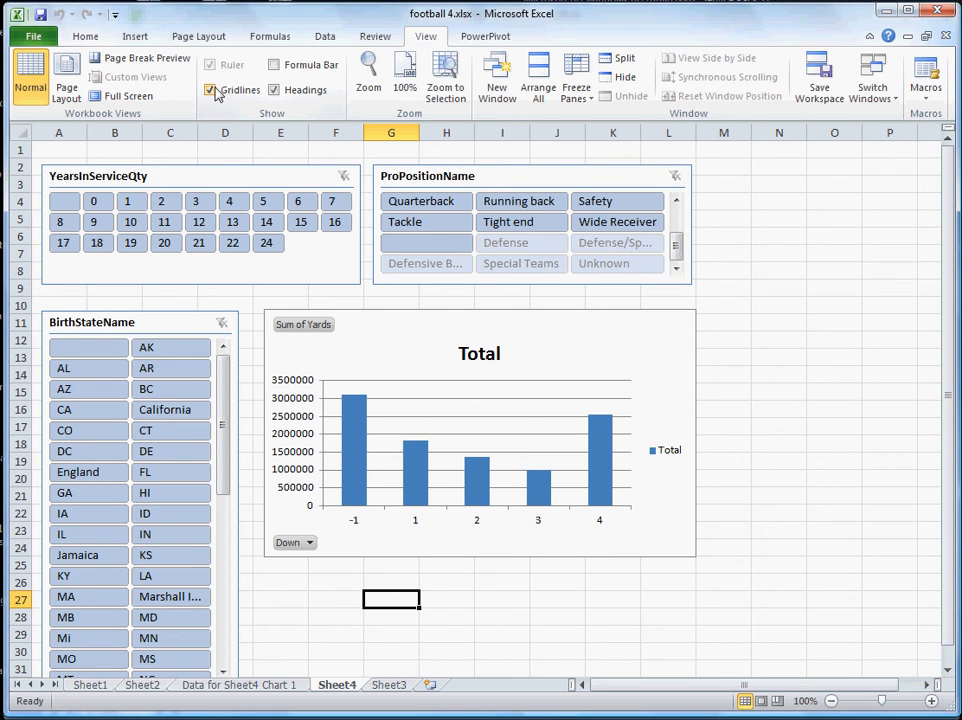
pyautogui.click(210, 90)
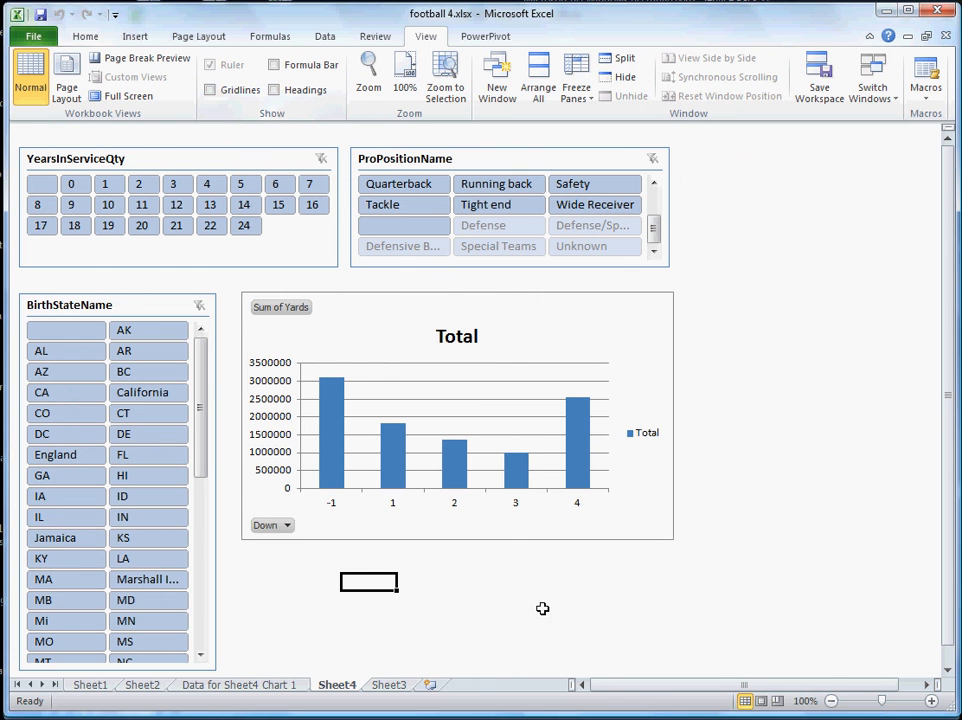
pyautogui.moveTo(308, 550)
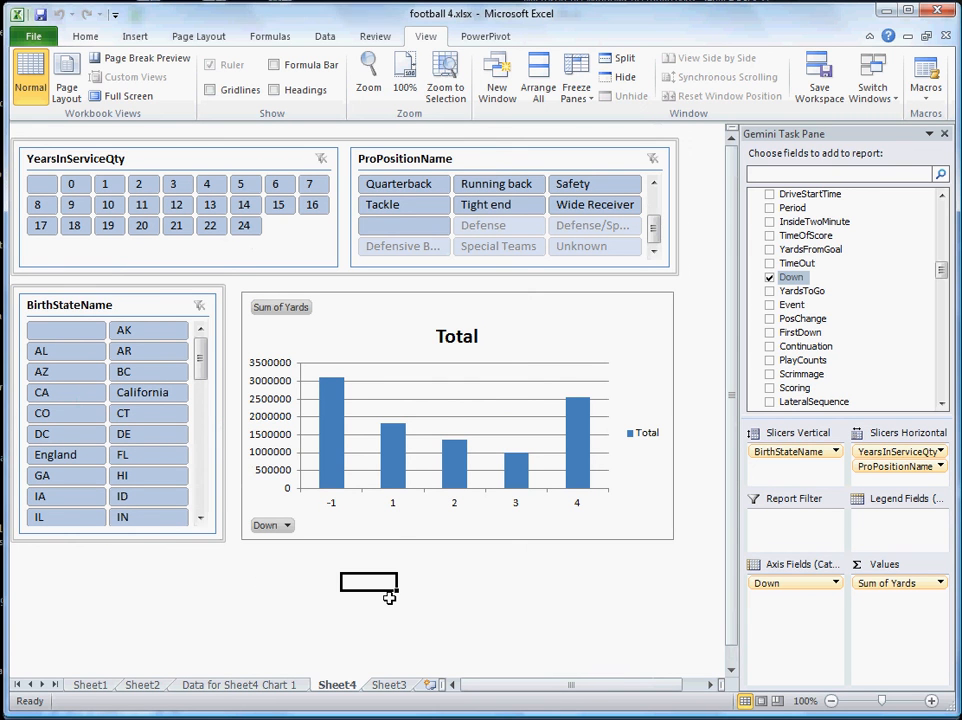
pyautogui.click(942, 132)
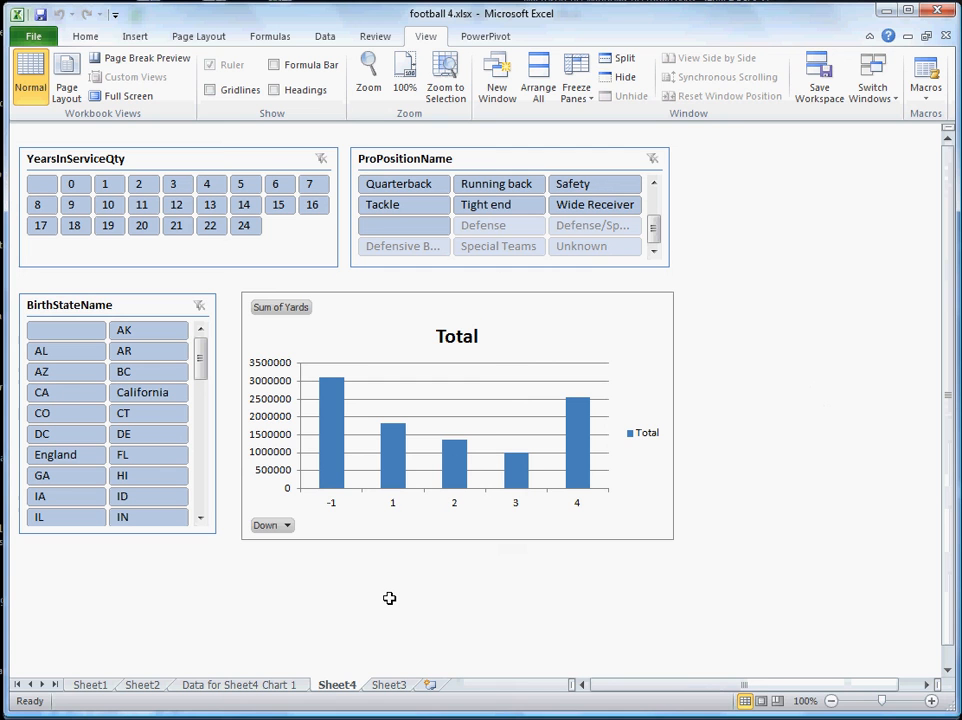